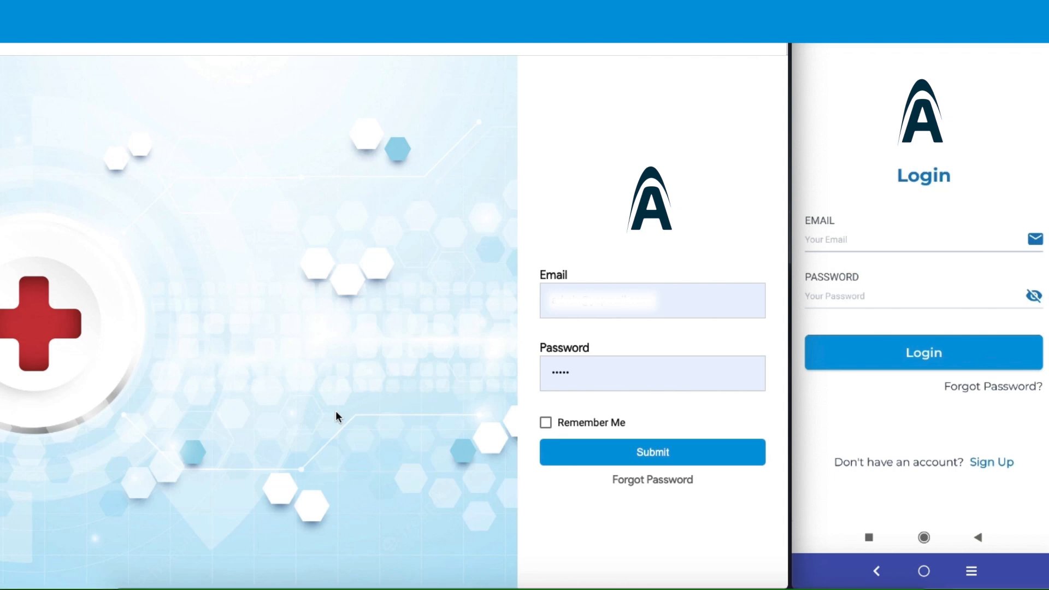
mouse_move(470, 555)
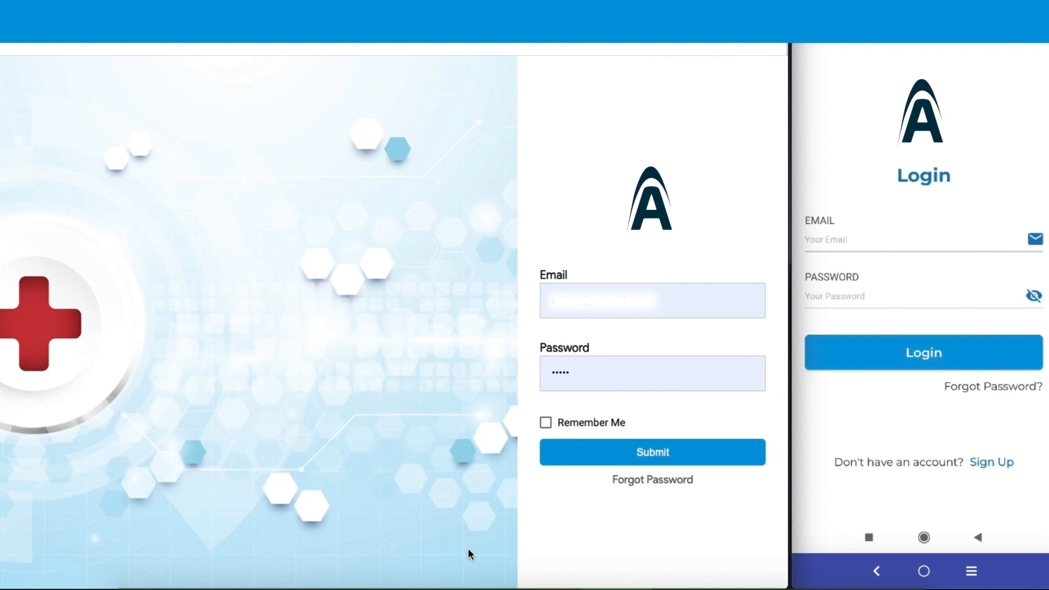
Submit the filled admin login to reach the dashboard showing 20 customers and 5 doctors.
click(652, 452)
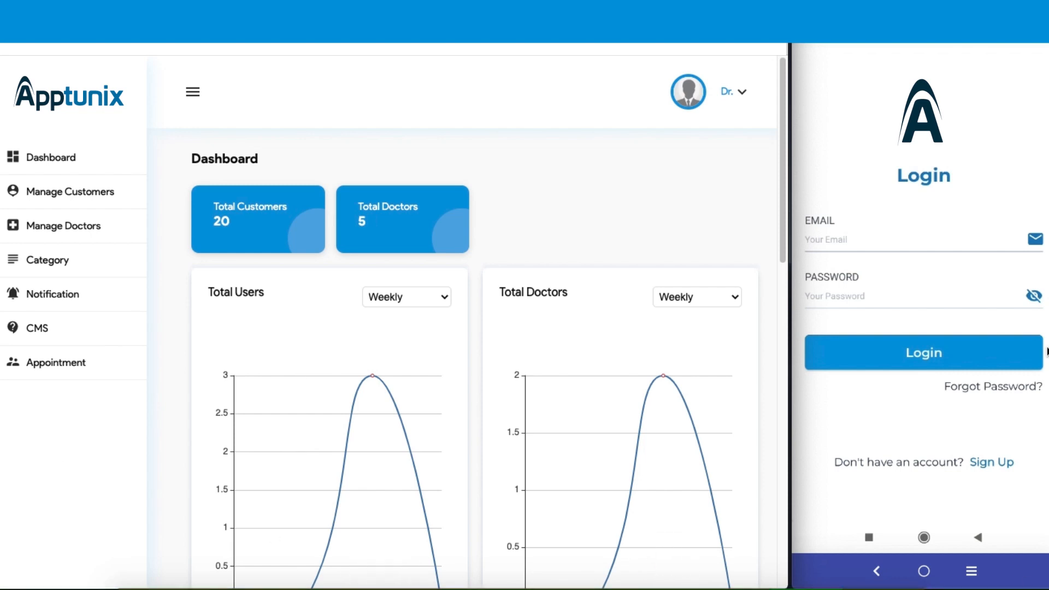
mouse_move(894, 177)
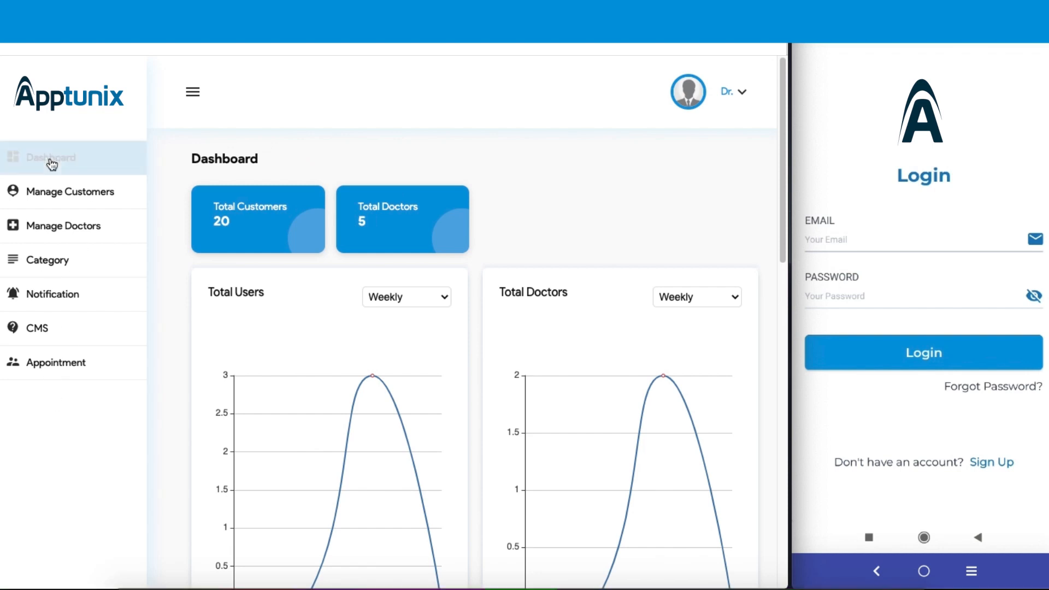
click(50, 157)
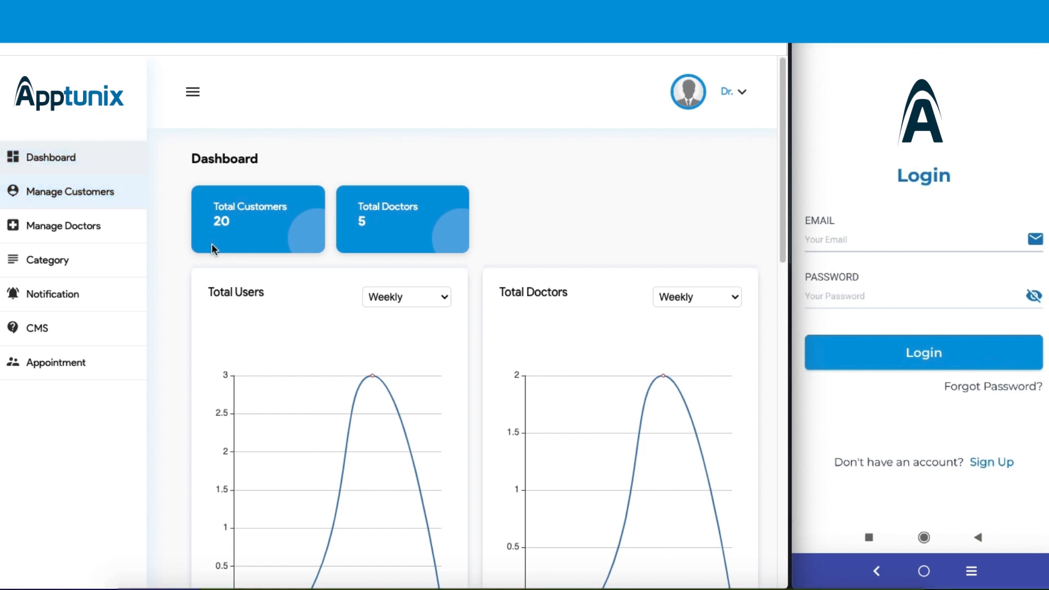
mouse_move(257, 231)
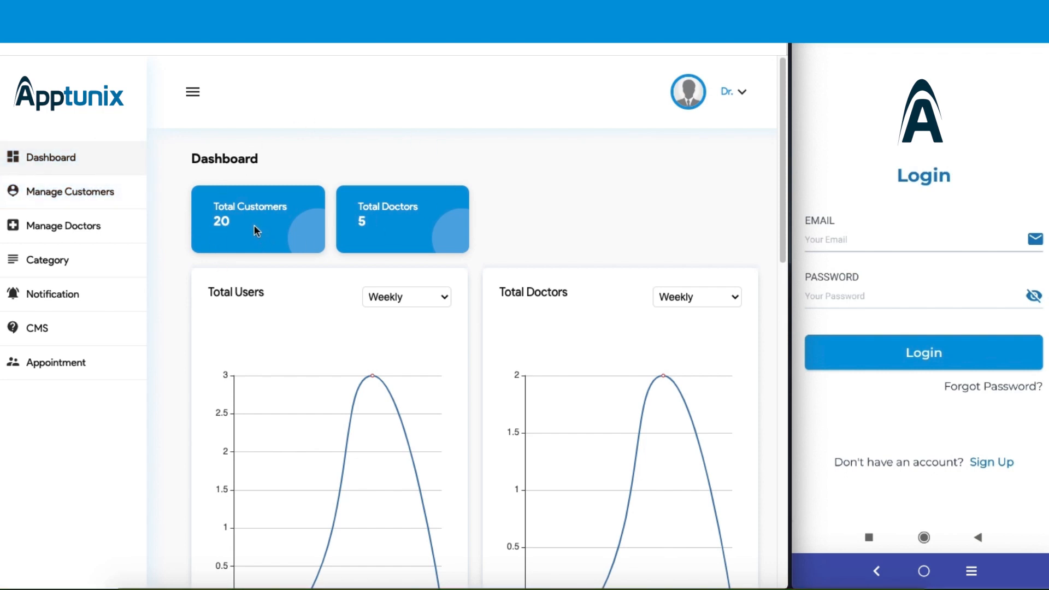
mouse_move(398, 233)
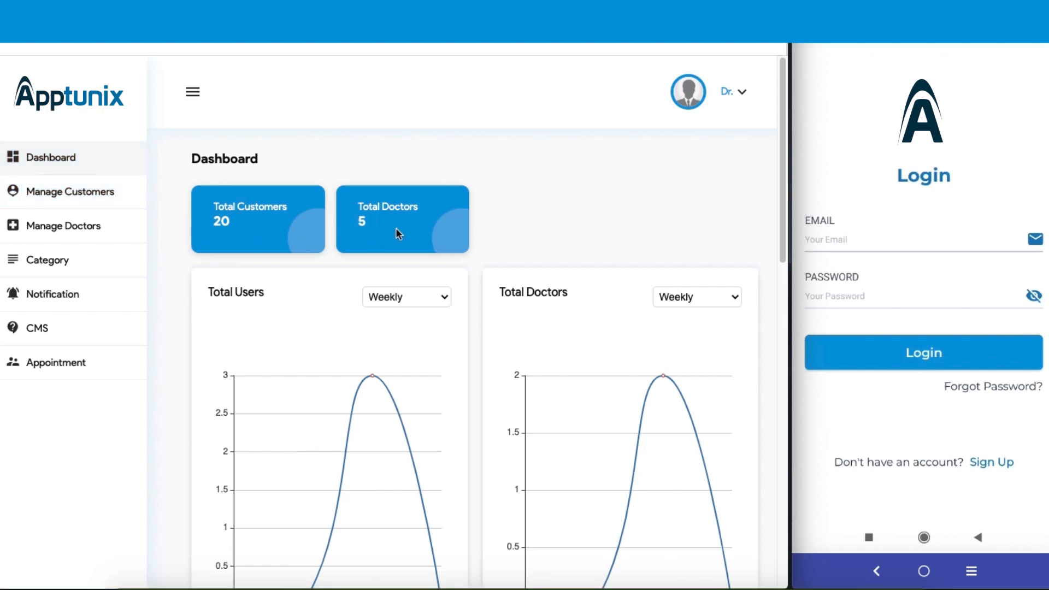
mouse_move(414, 340)
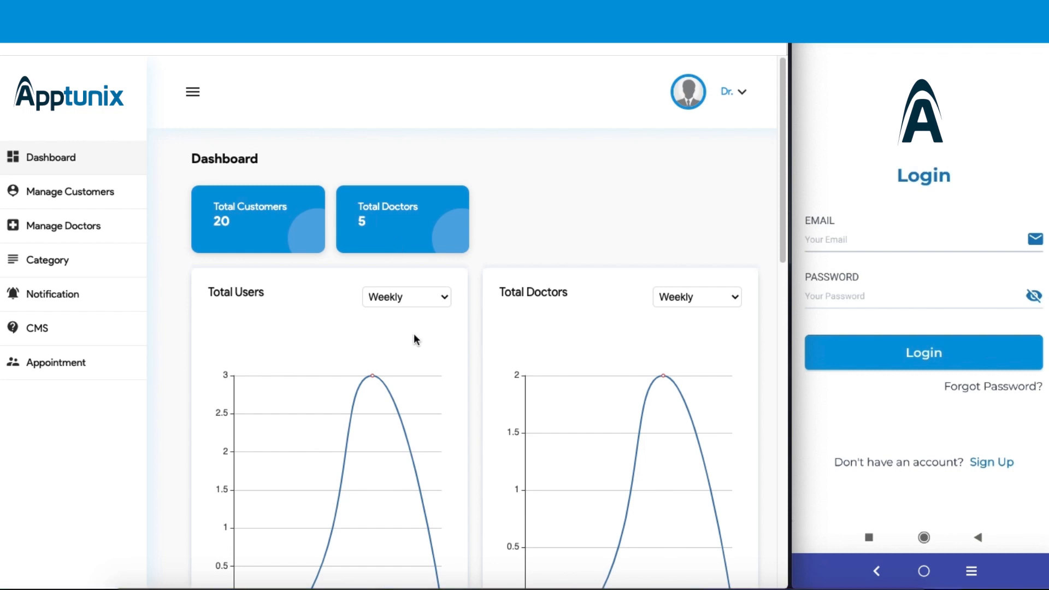
scroll(down, 3)
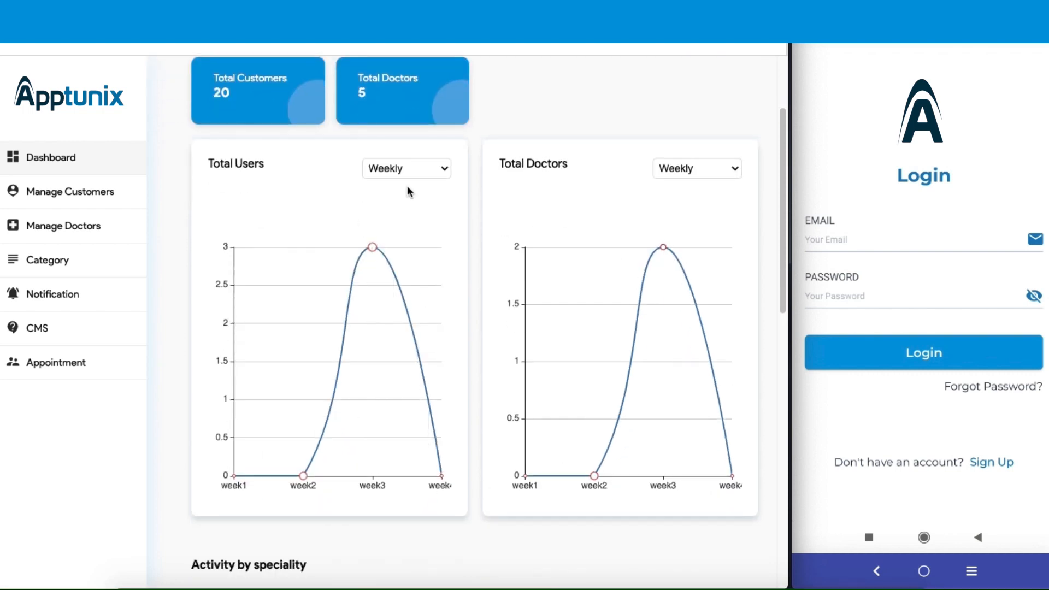
click(404, 168)
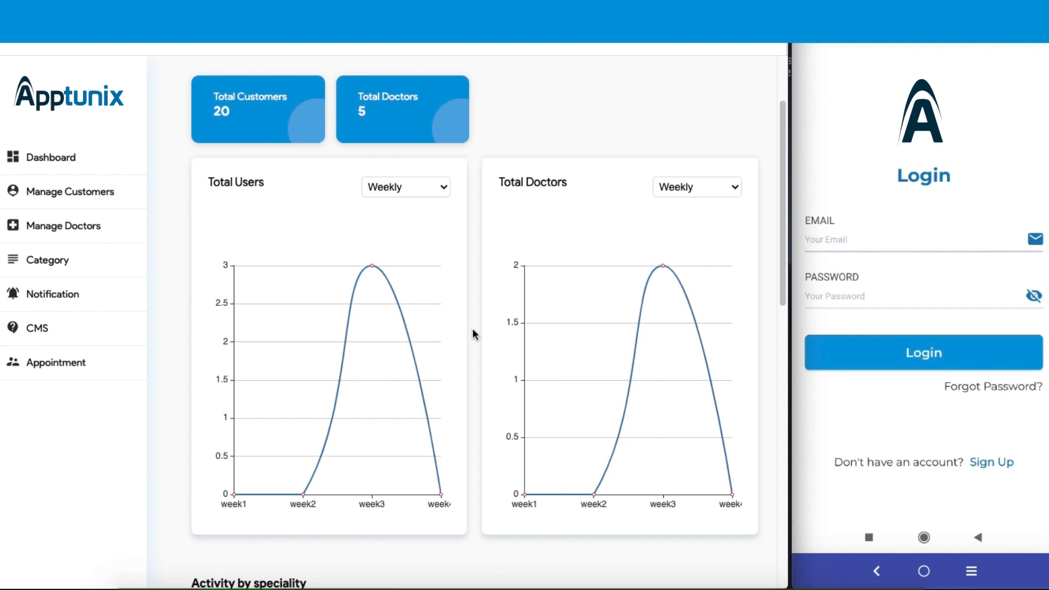
scroll(down, 3)
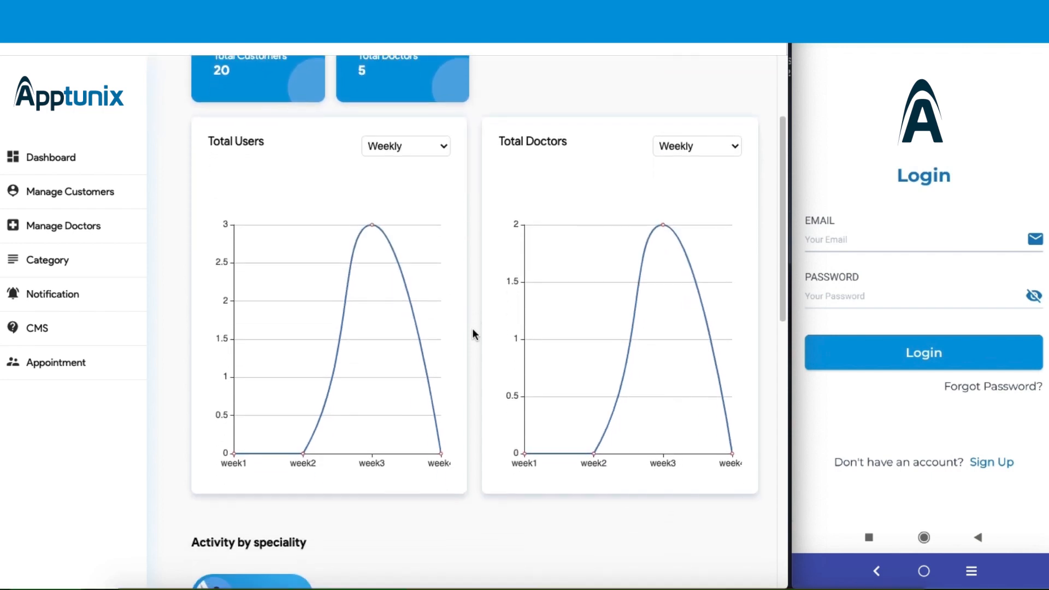
scroll(down, 3)
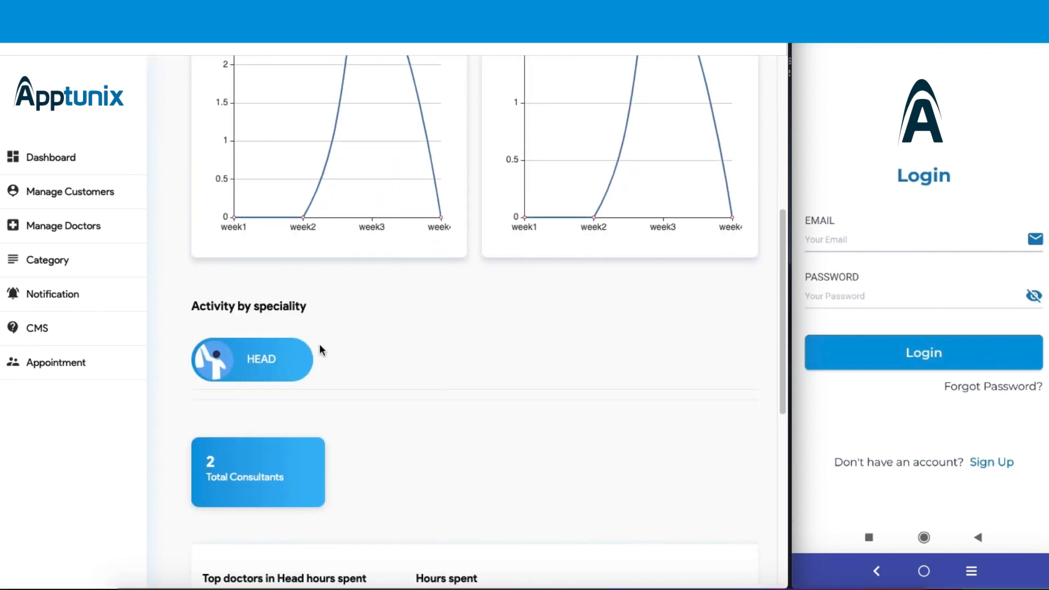
mouse_move(394, 475)
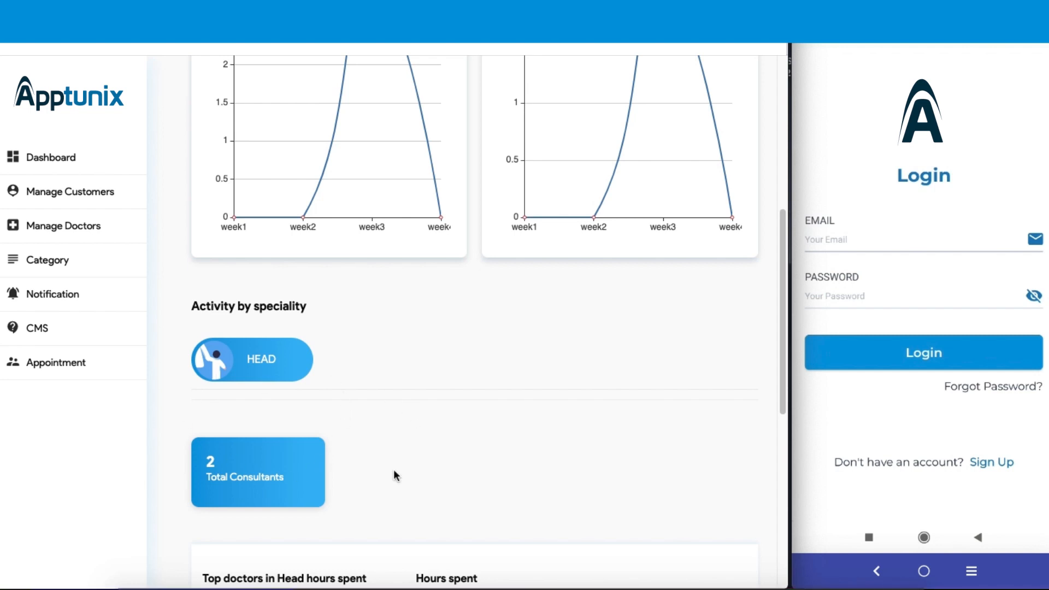
scroll(down, 3)
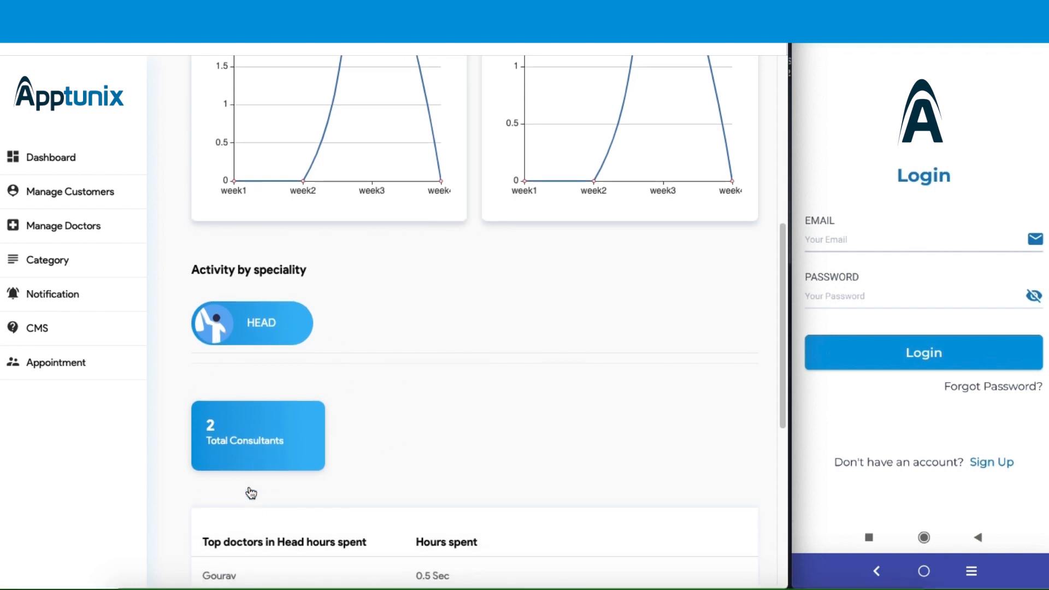
mouse_move(372, 548)
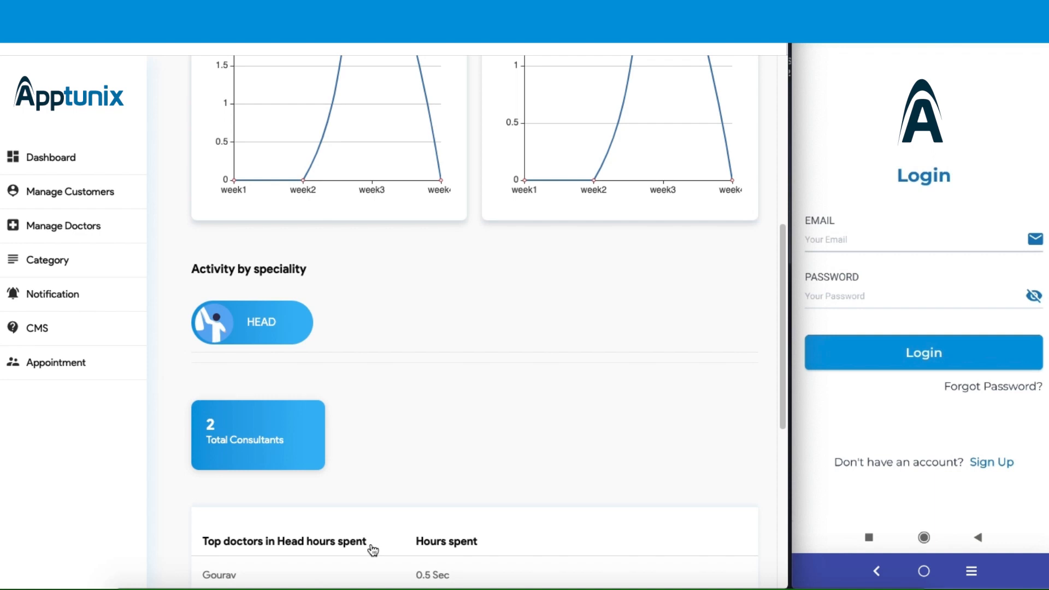
scroll(down, 3)
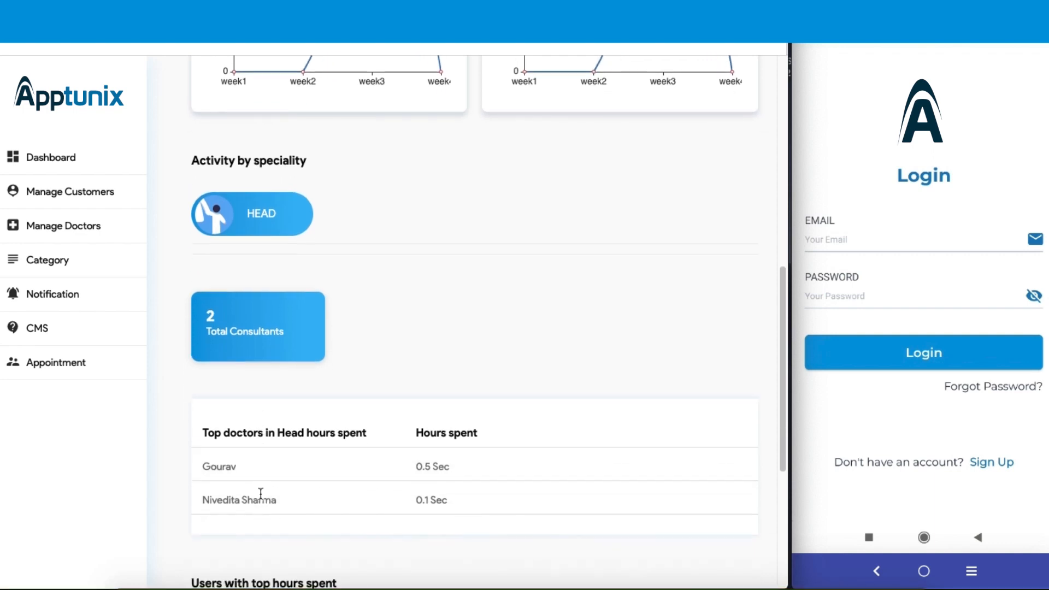
mouse_move(453, 465)
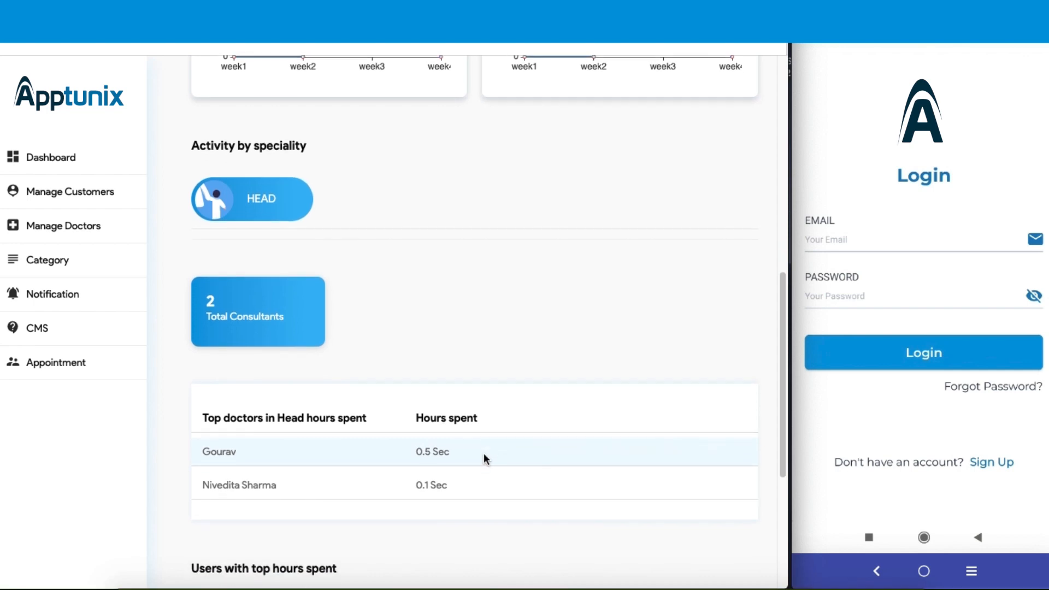
scroll(down, 3)
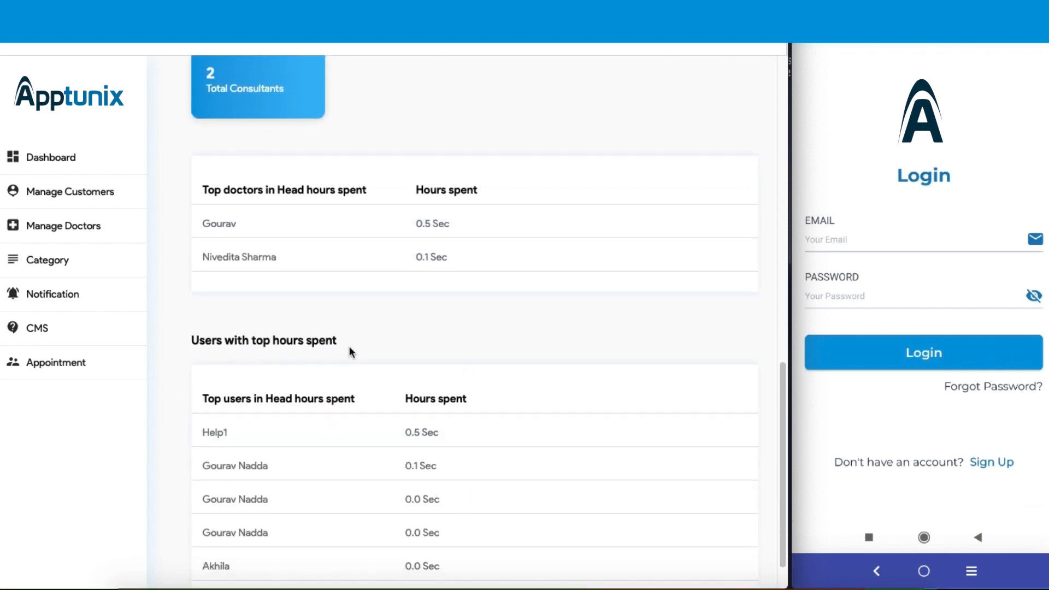
scroll(down, 3)
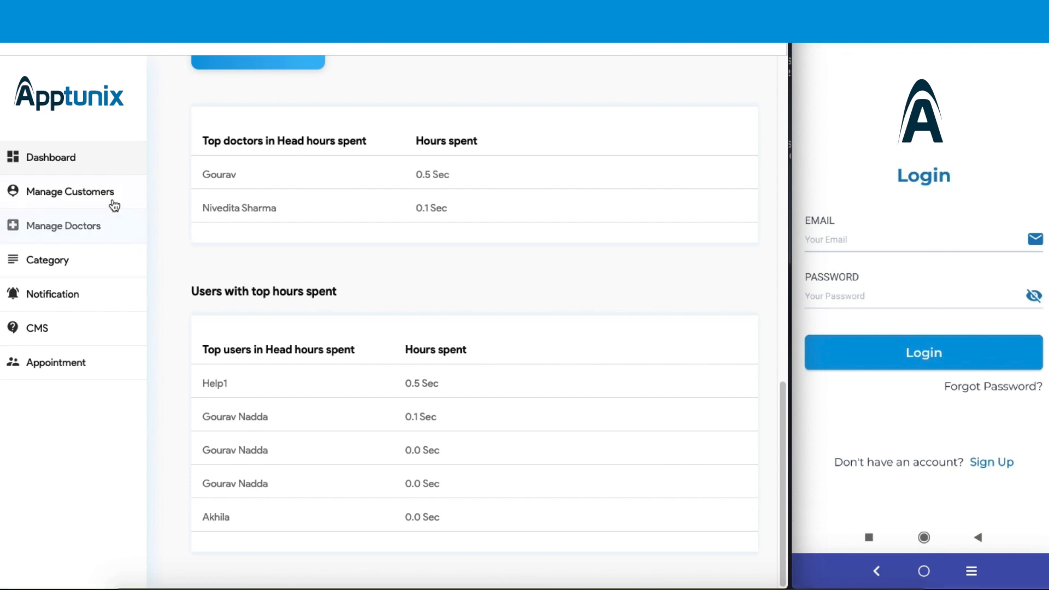
Open Manage Customers to list customers with booking histories and reports.
click(72, 192)
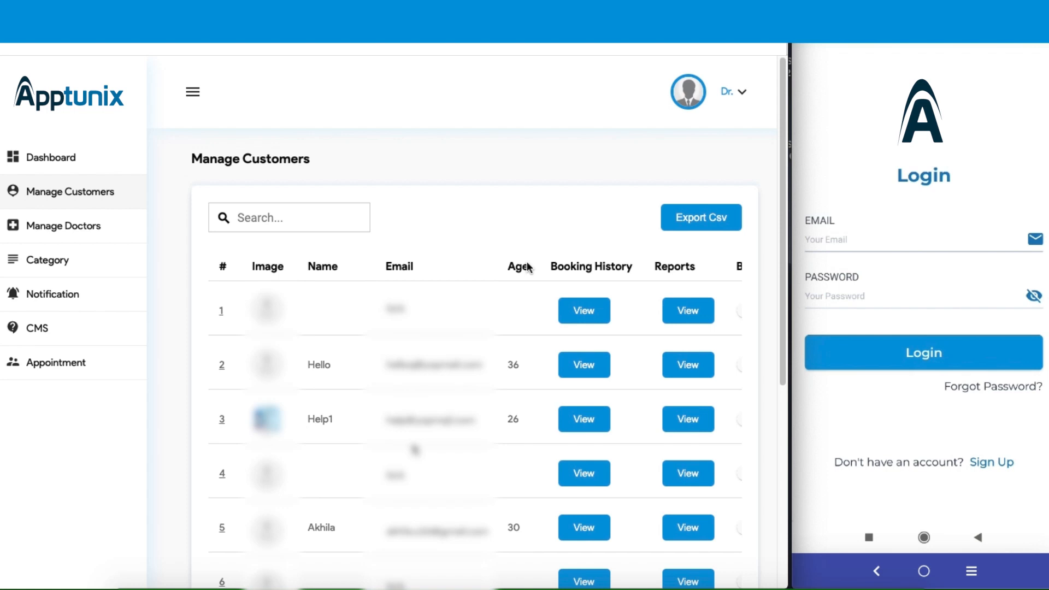
mouse_move(383, 255)
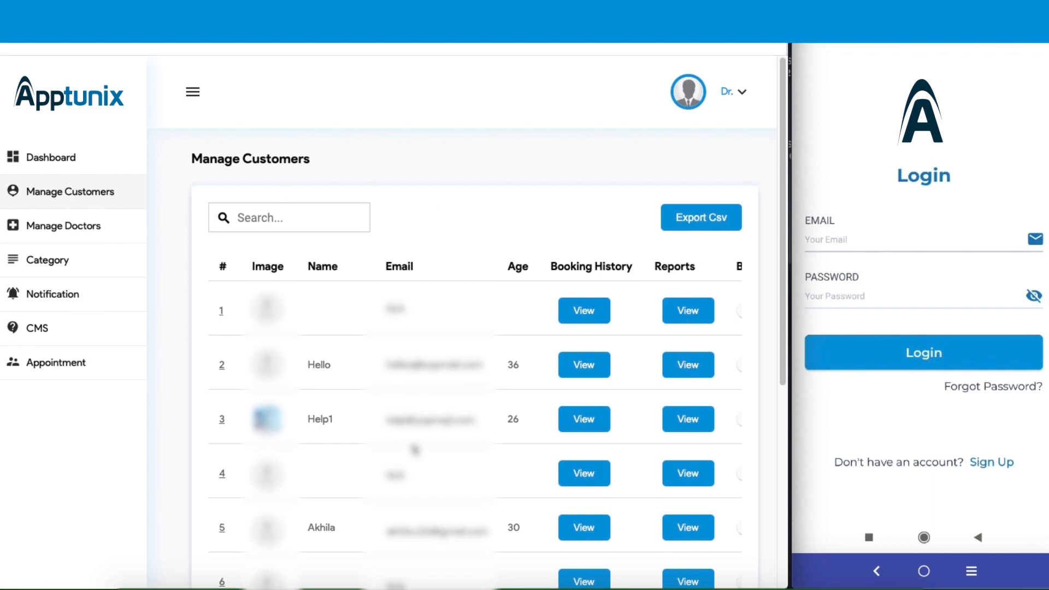
mouse_move(459, 267)
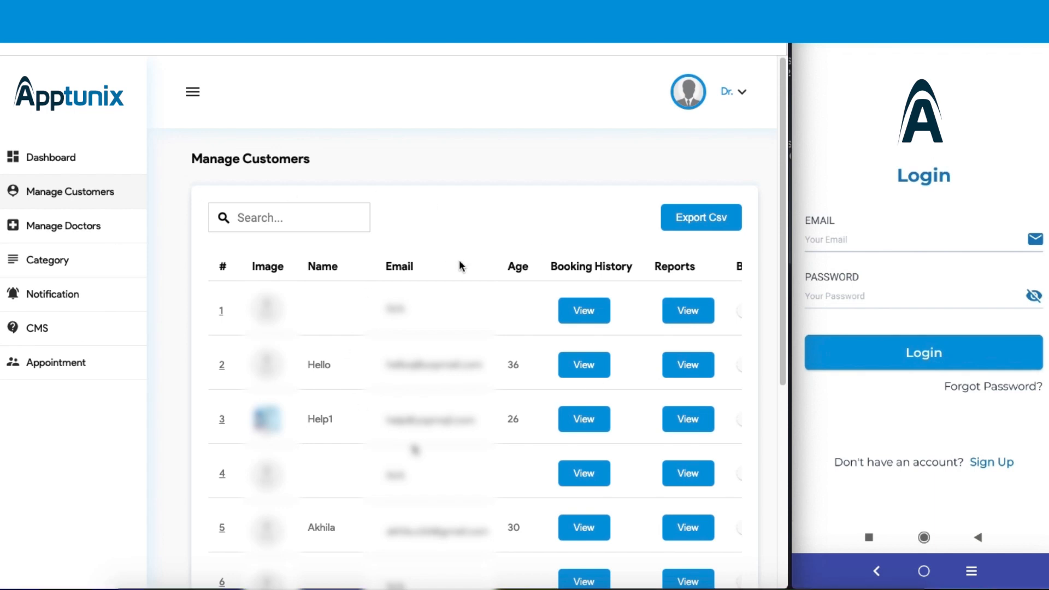
mouse_move(975, 113)
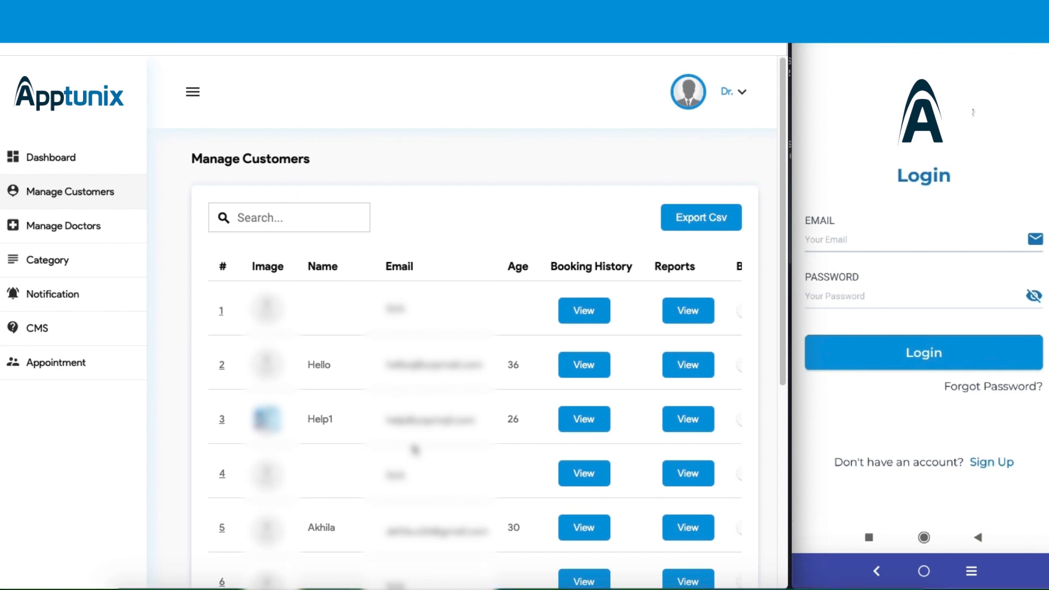
mouse_move(528, 254)
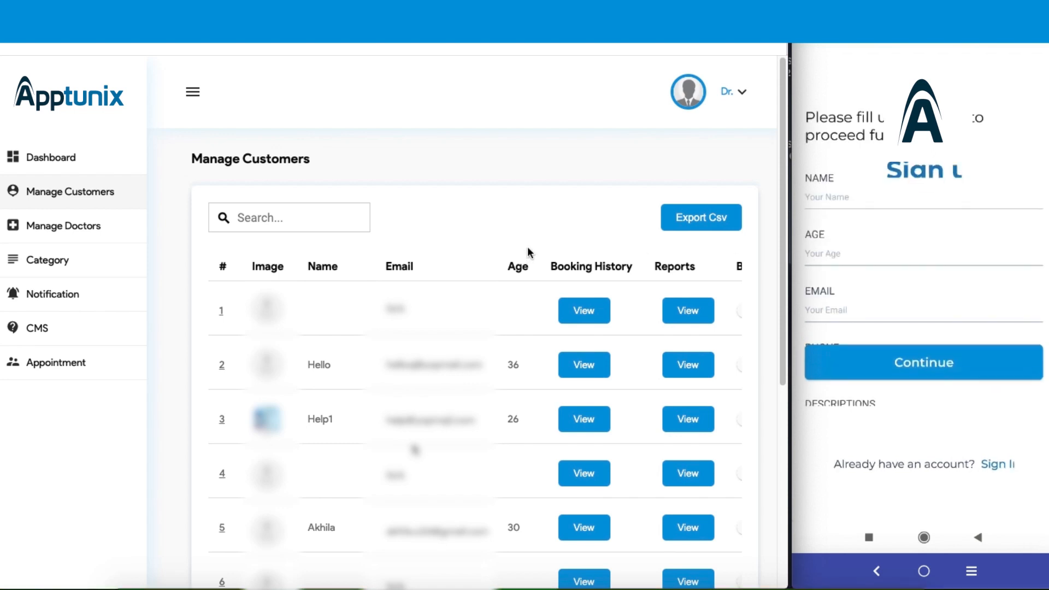
Fill the customer Sign Up form, continue, and verify the OTP to enter the app.
text(sin)
text(25)
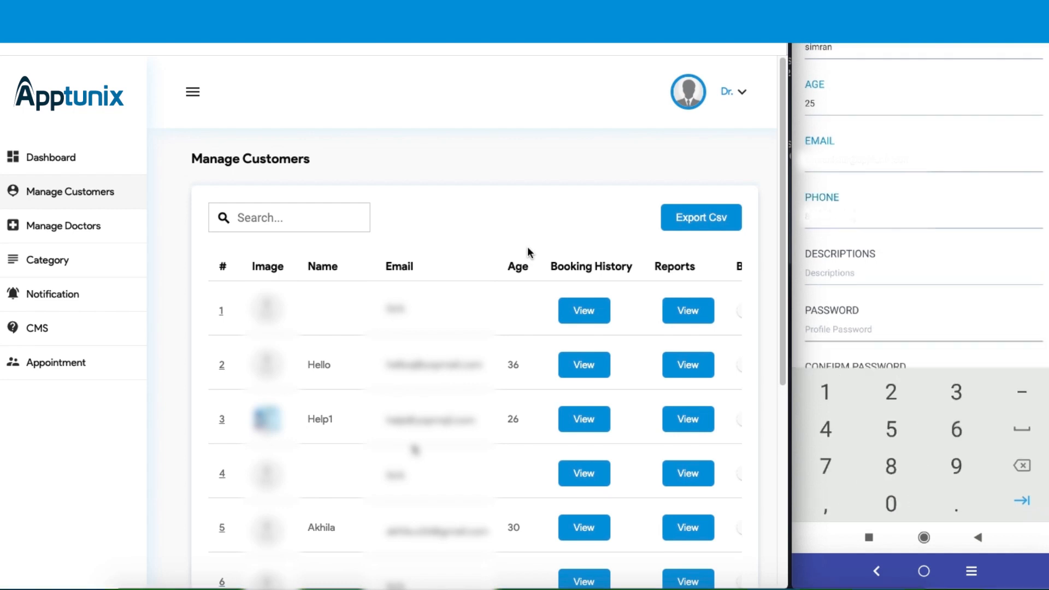
text(a)
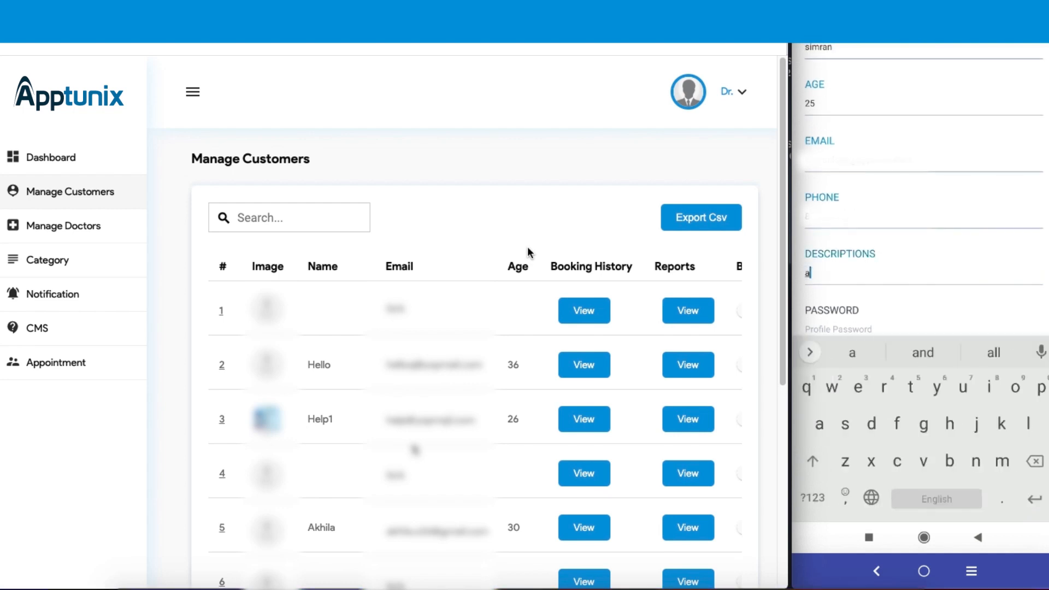
text(aaaaaaa)
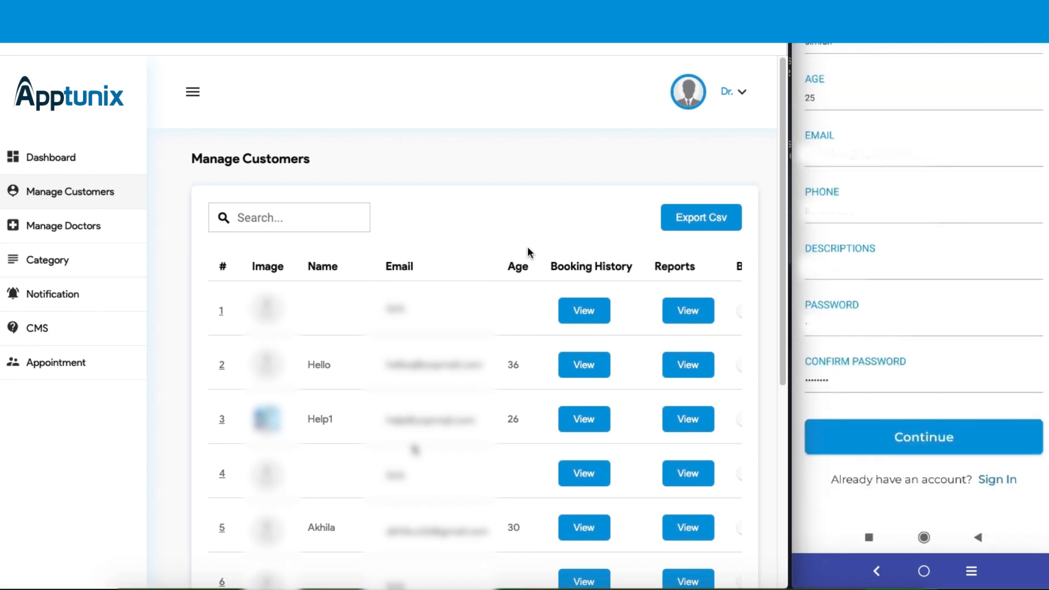
click(924, 437)
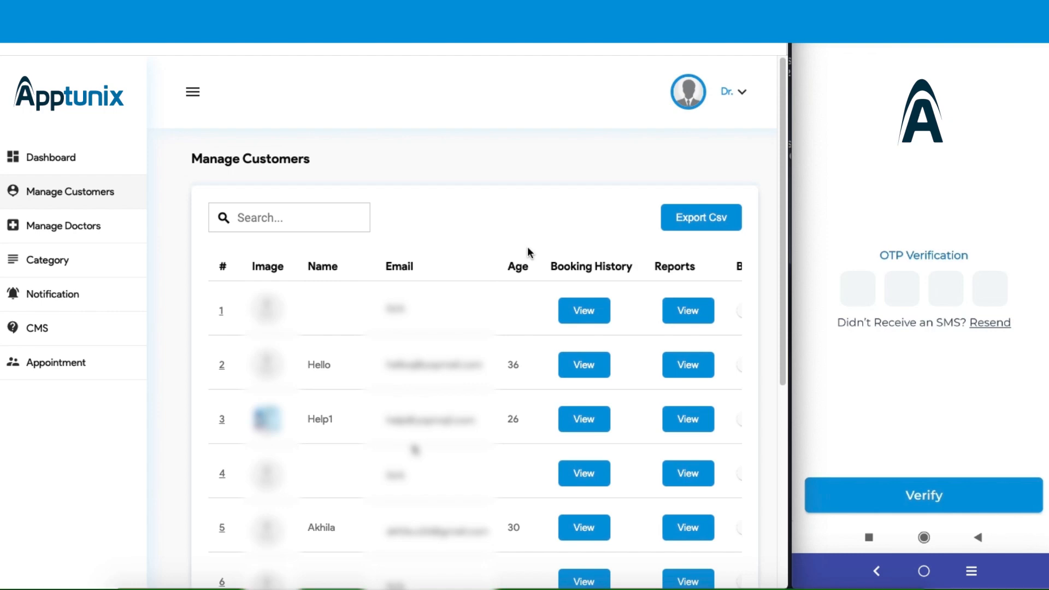
click(923, 496)
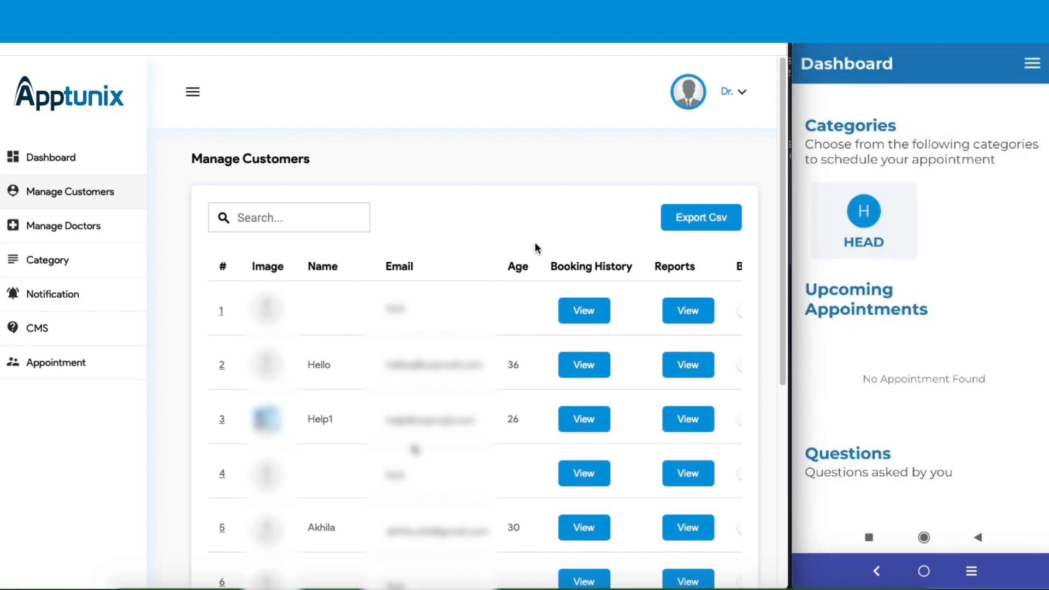
mouse_move(952, 242)
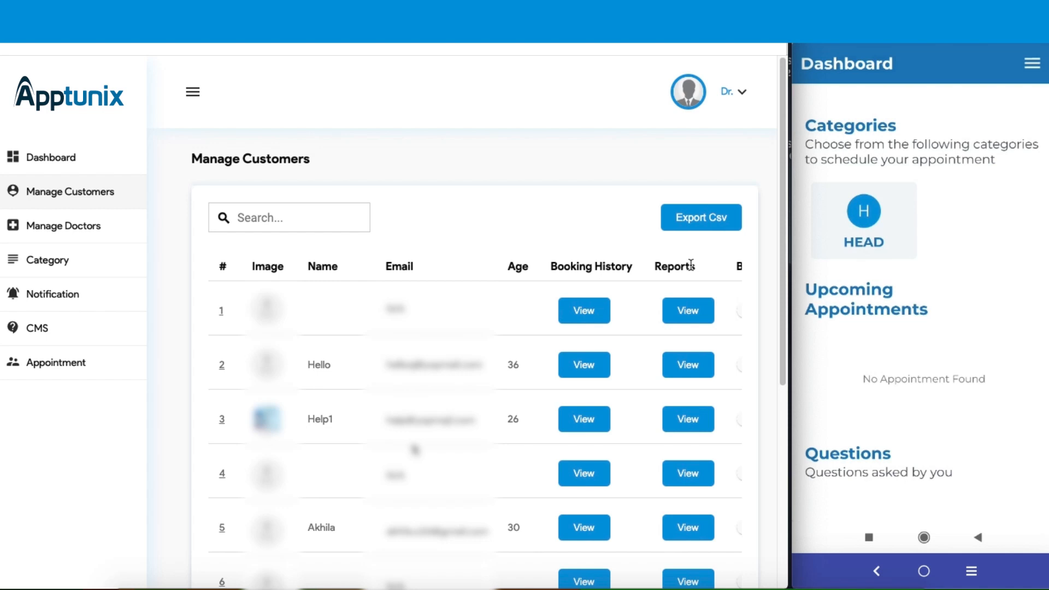
mouse_move(736, 287)
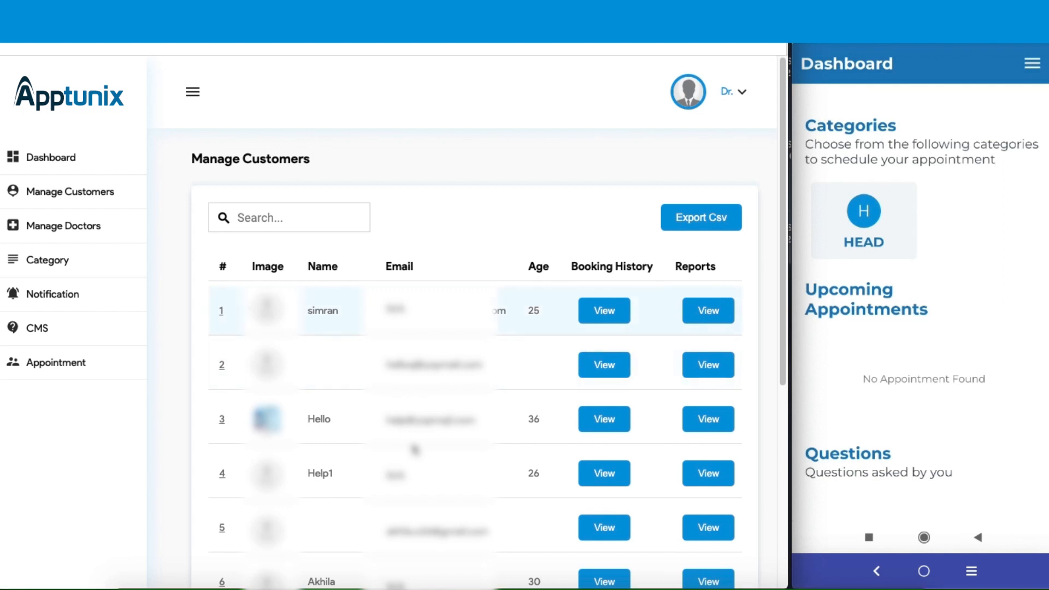
mouse_move(320, 325)
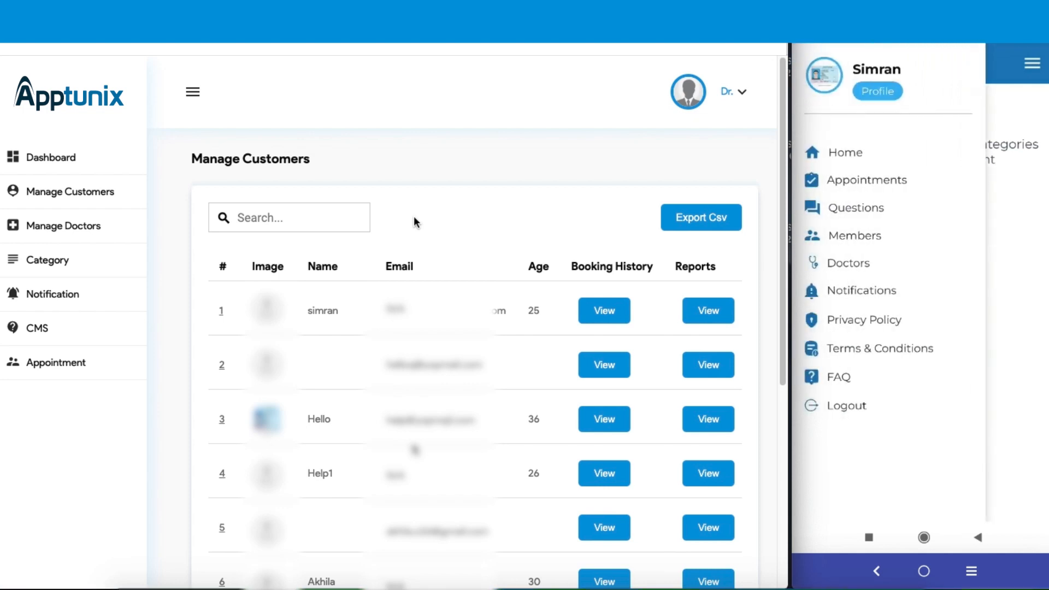
Book HEAD doctor Gourav for the 22 Dec 2022, 18:00–18:30 slot.
click(868, 179)
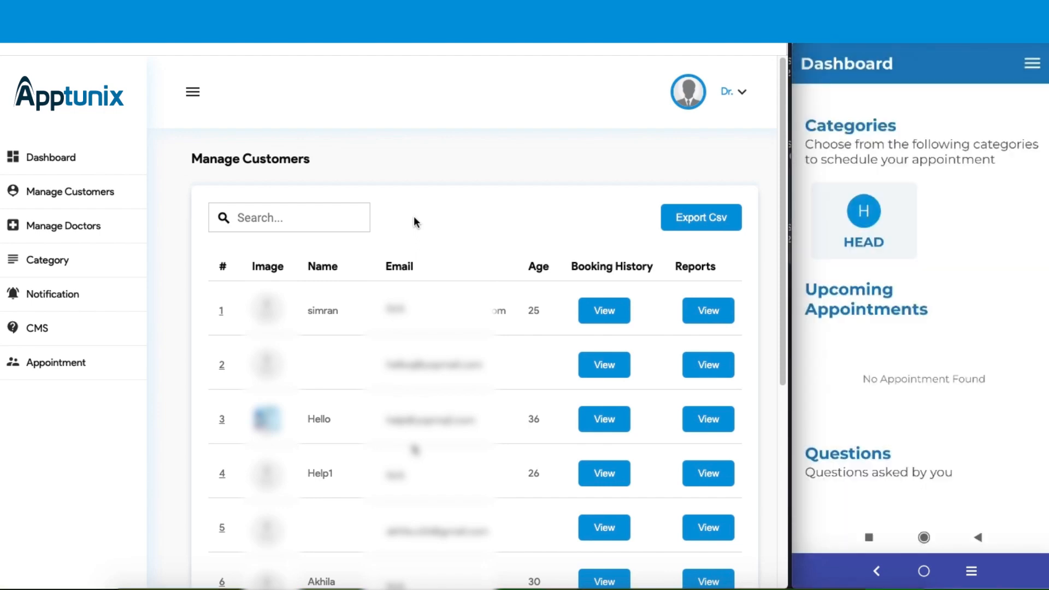
click(863, 220)
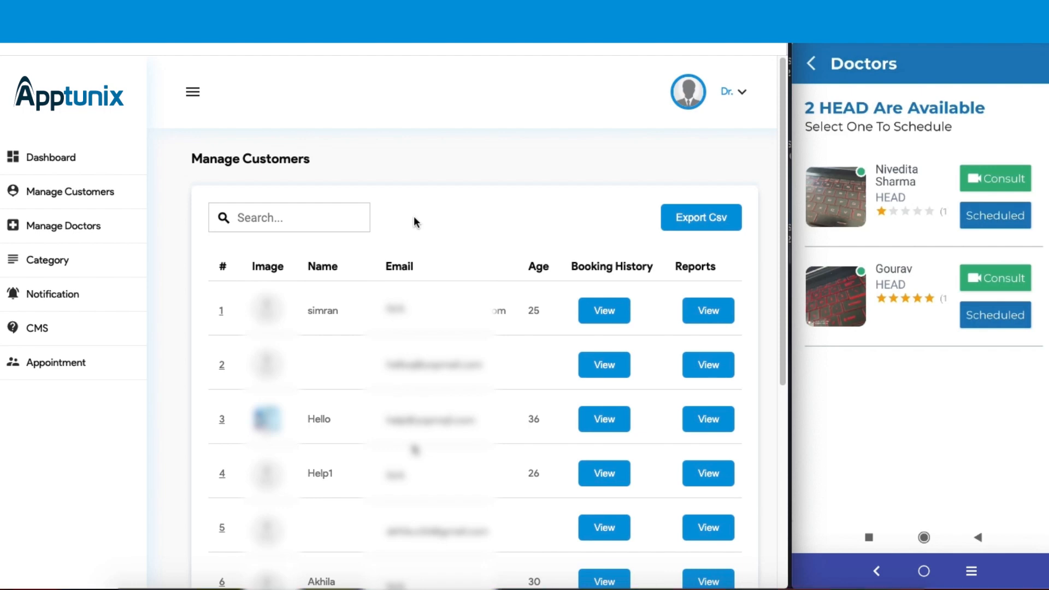
click(994, 315)
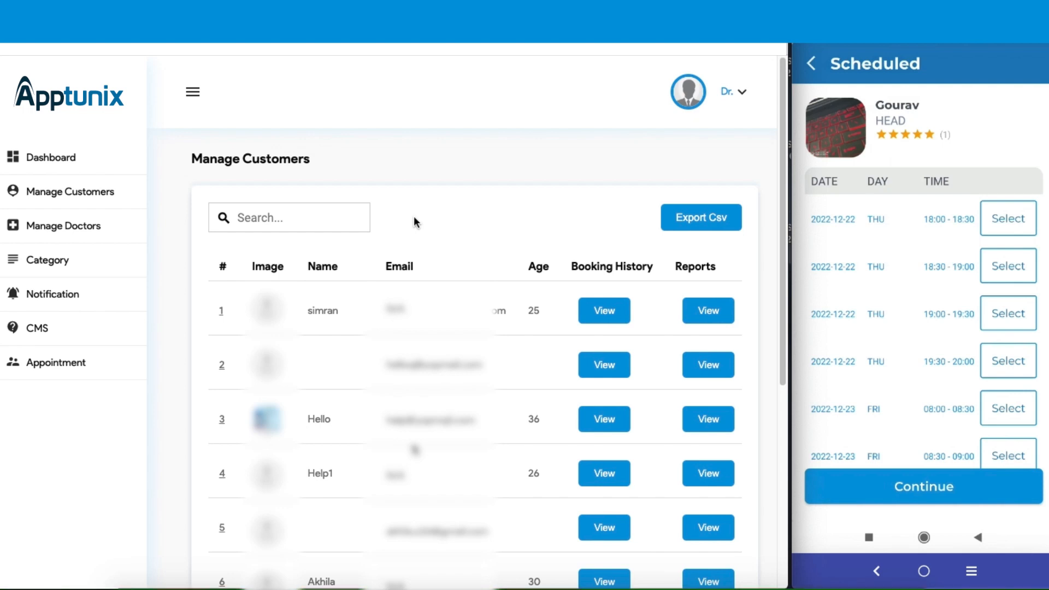
click(1008, 218)
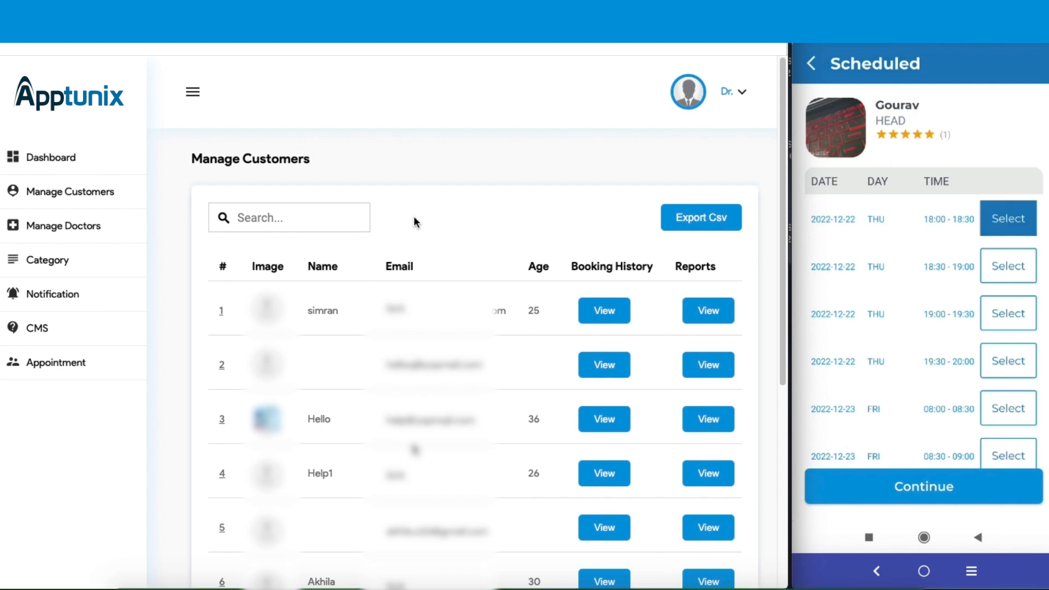
click(922, 487)
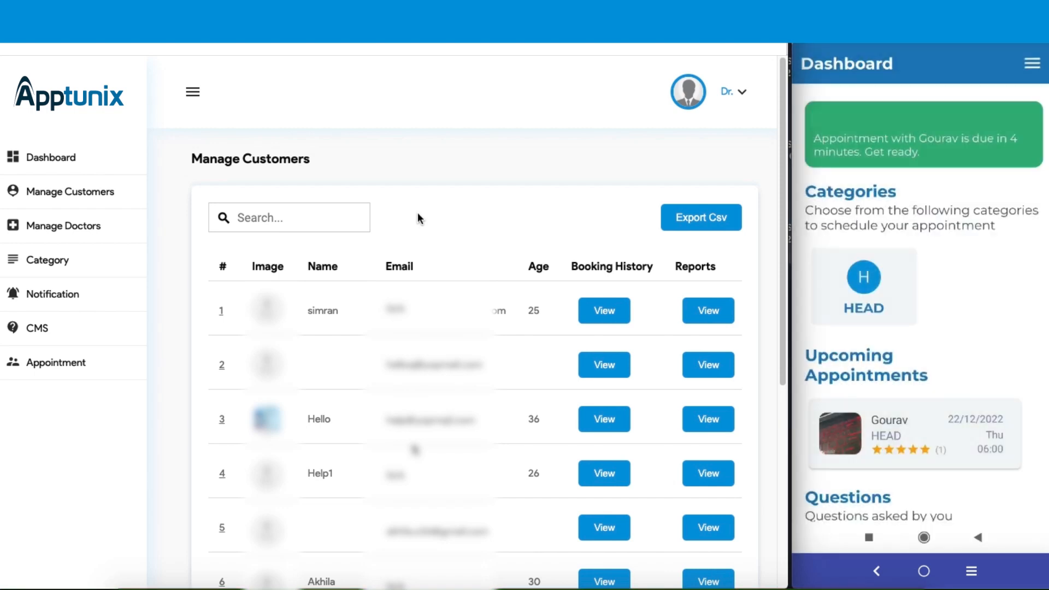
mouse_move(196, 335)
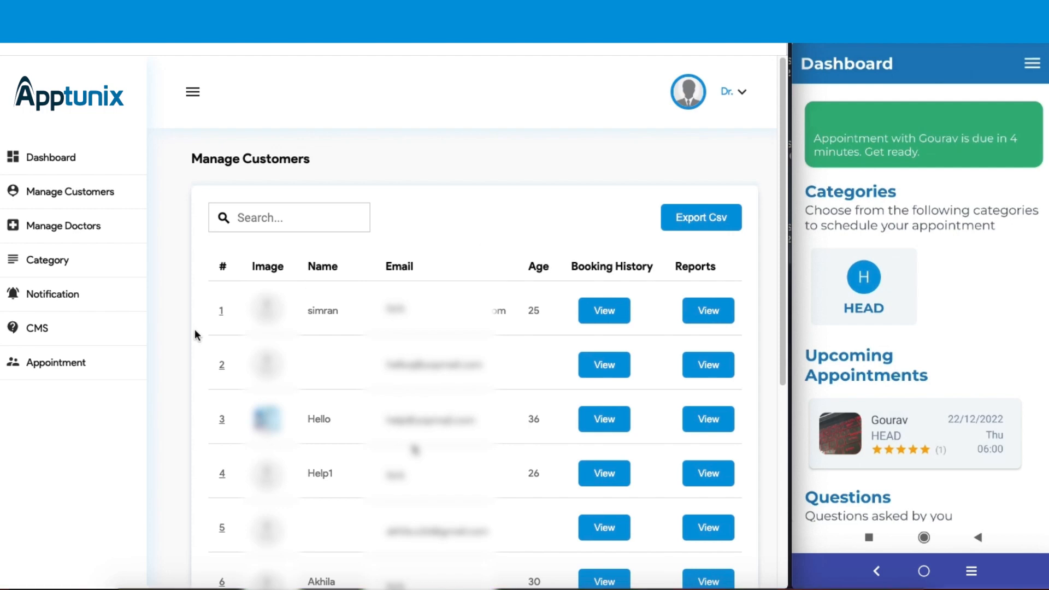
Open Appointment Management to see simran's Dec 22, 18:00–18:30 booking with Gourav.
click(56, 362)
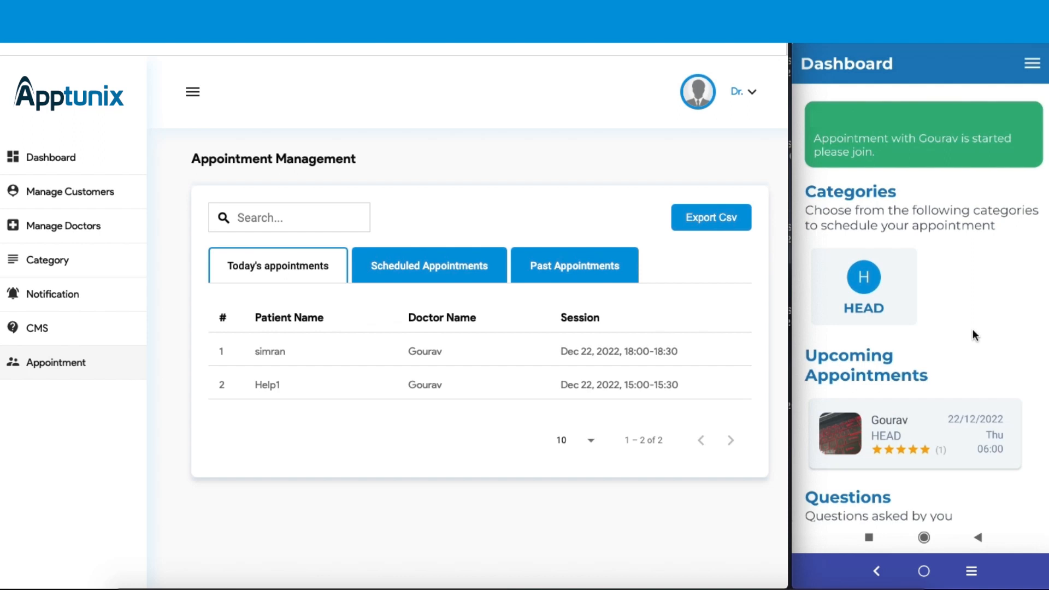
mouse_move(394, 190)
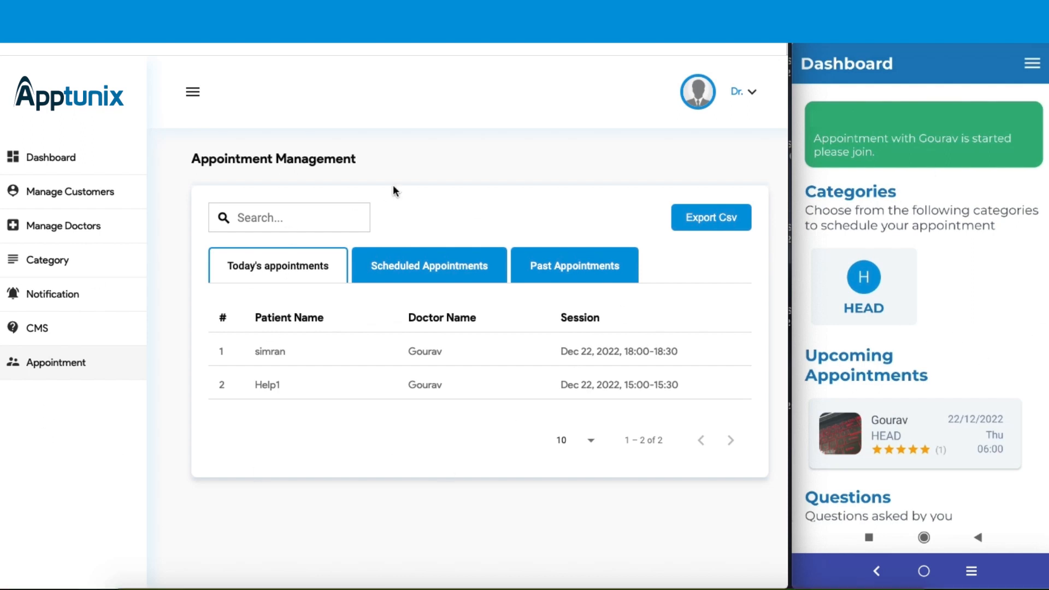
mouse_move(492, 245)
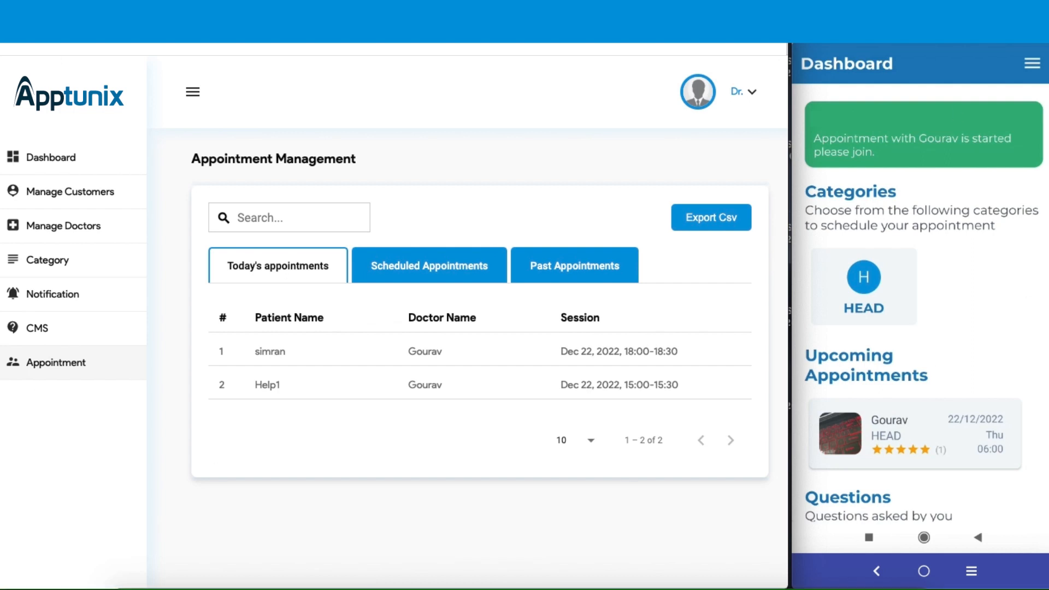
mouse_move(397, 191)
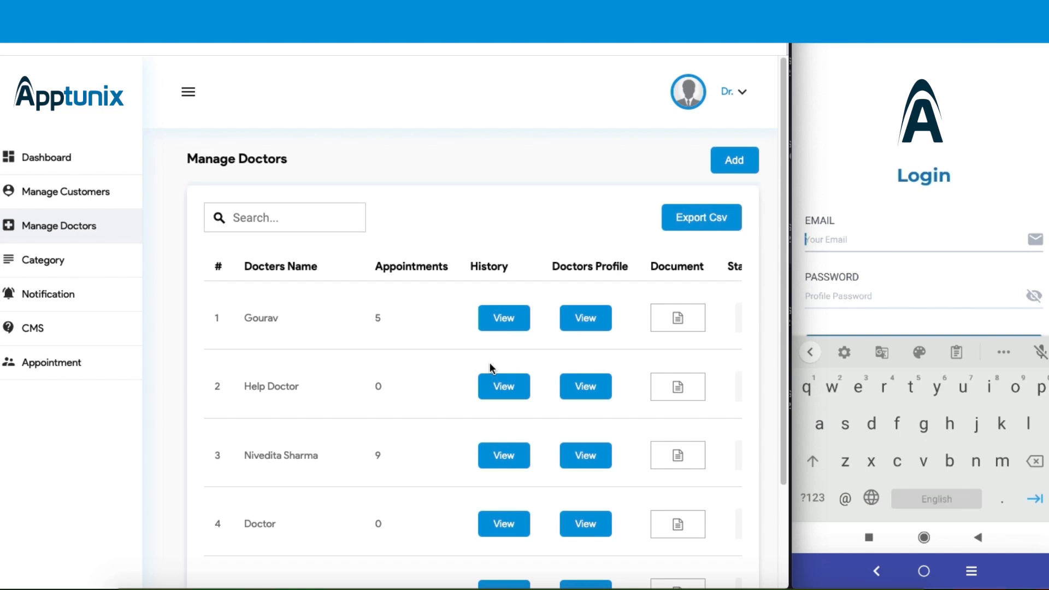
mouse_move(900, 203)
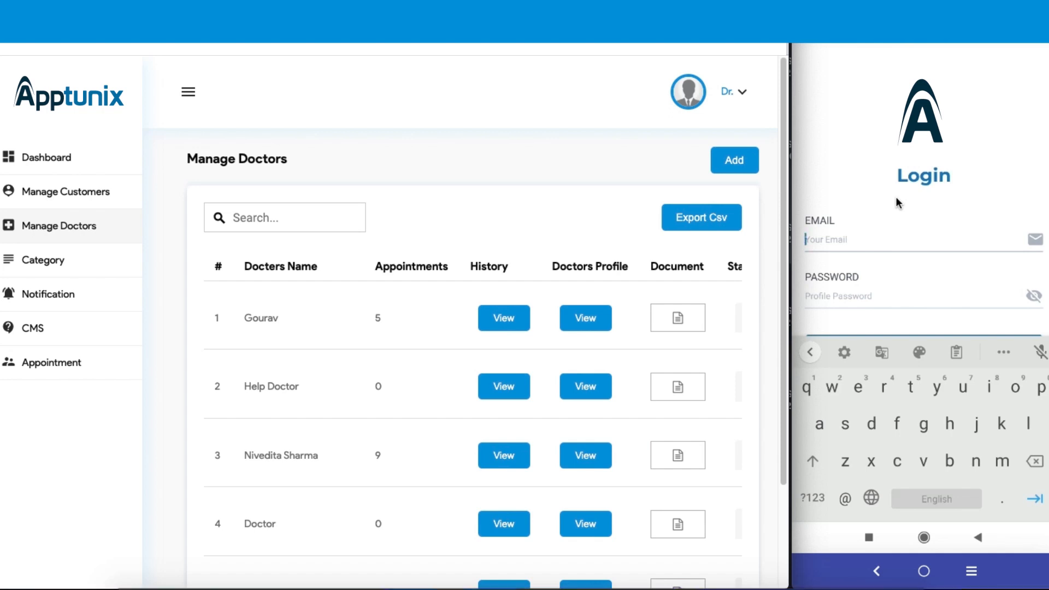
Scroll the Manage Doctors table and bring up the doctor app's sign-up form.
scroll(down, 3)
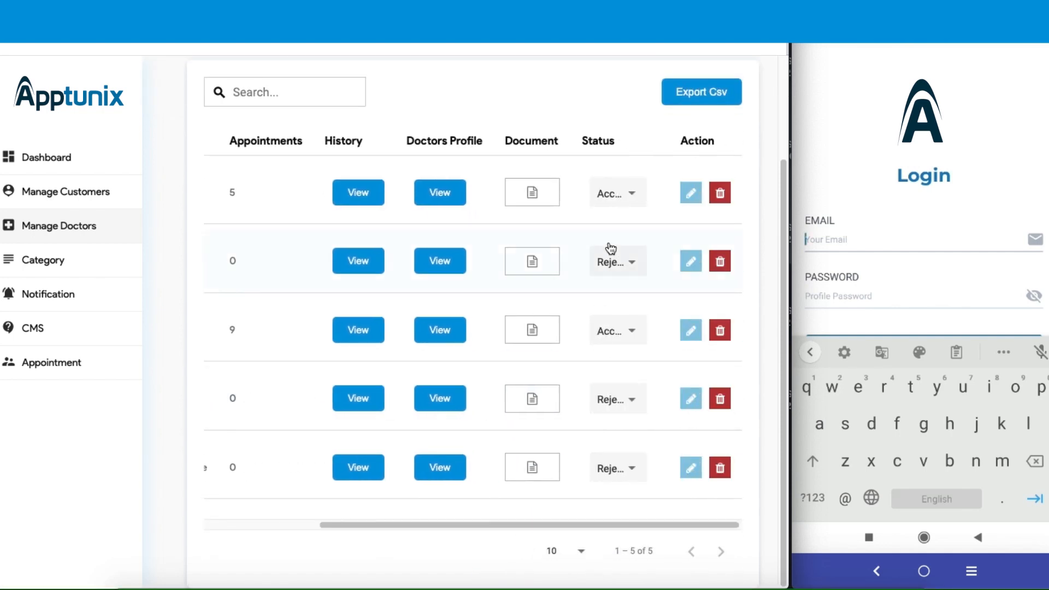
click(617, 193)
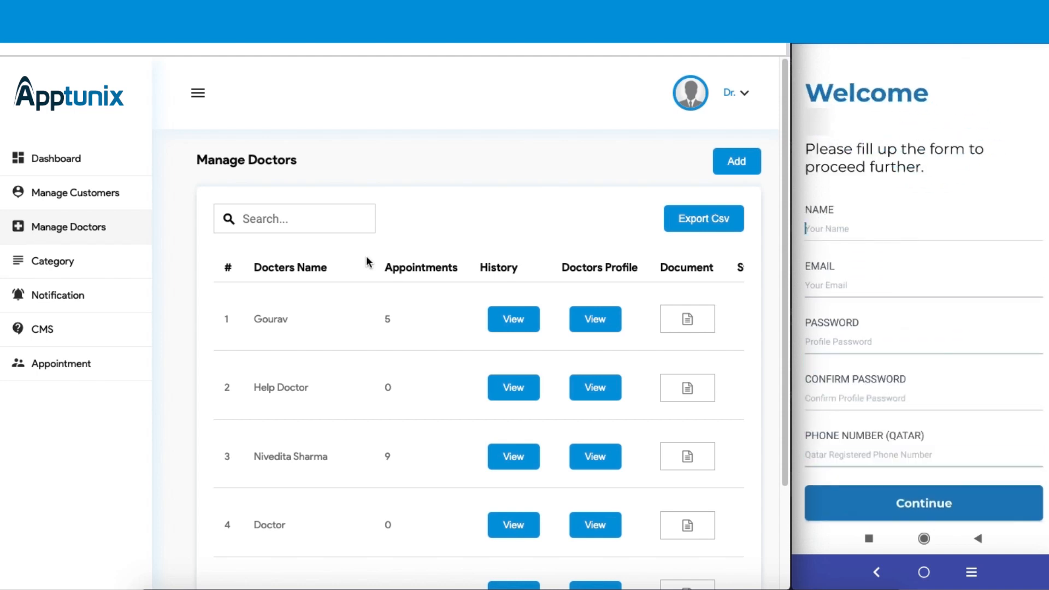
Enter doctor Ashish's sign-up details and set the speciality to HEAD.
text(Ashish)
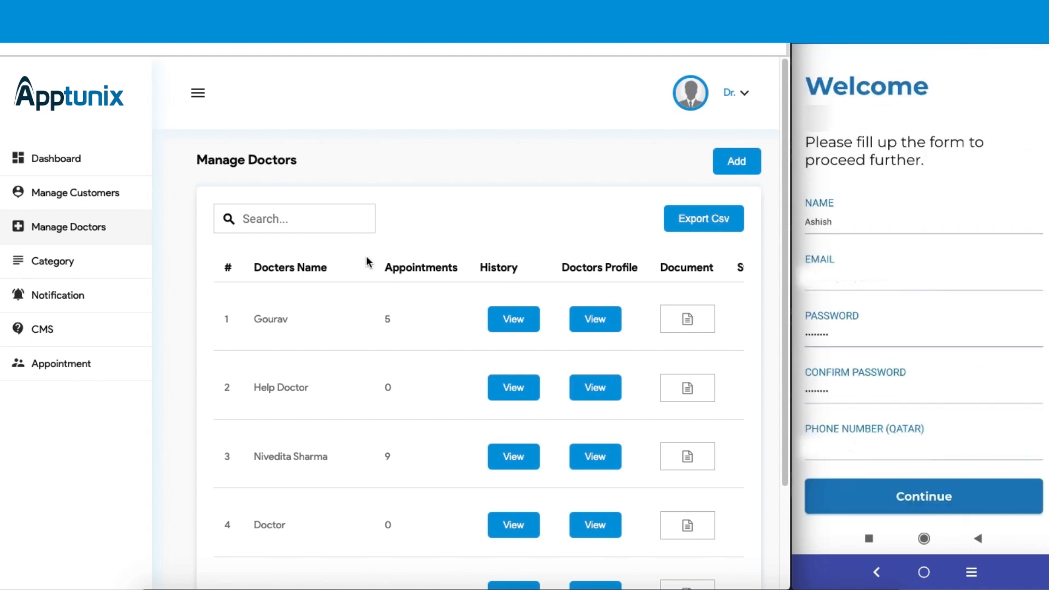
click(922, 497)
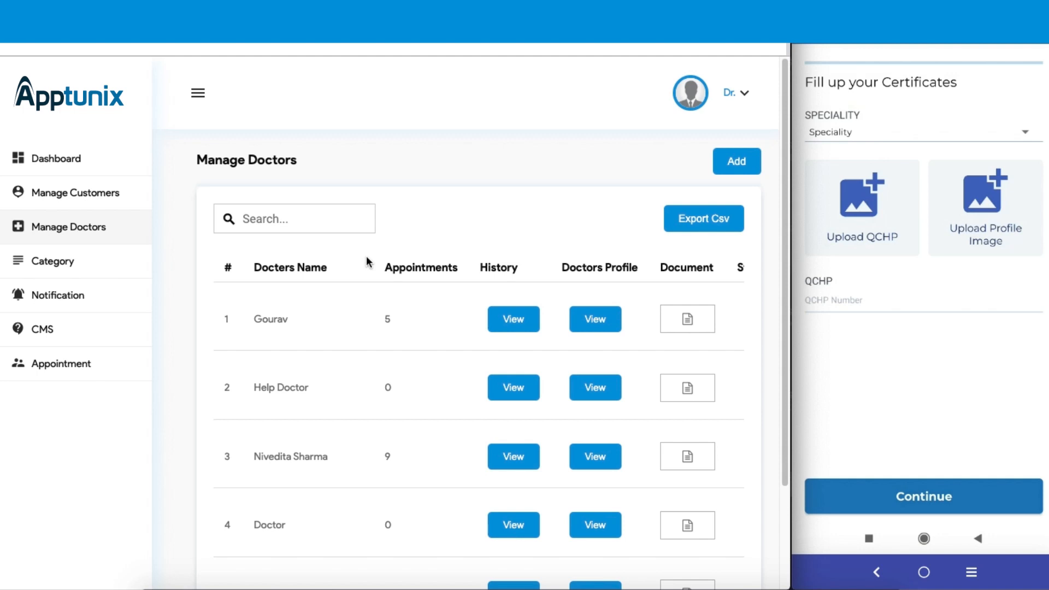
click(921, 132)
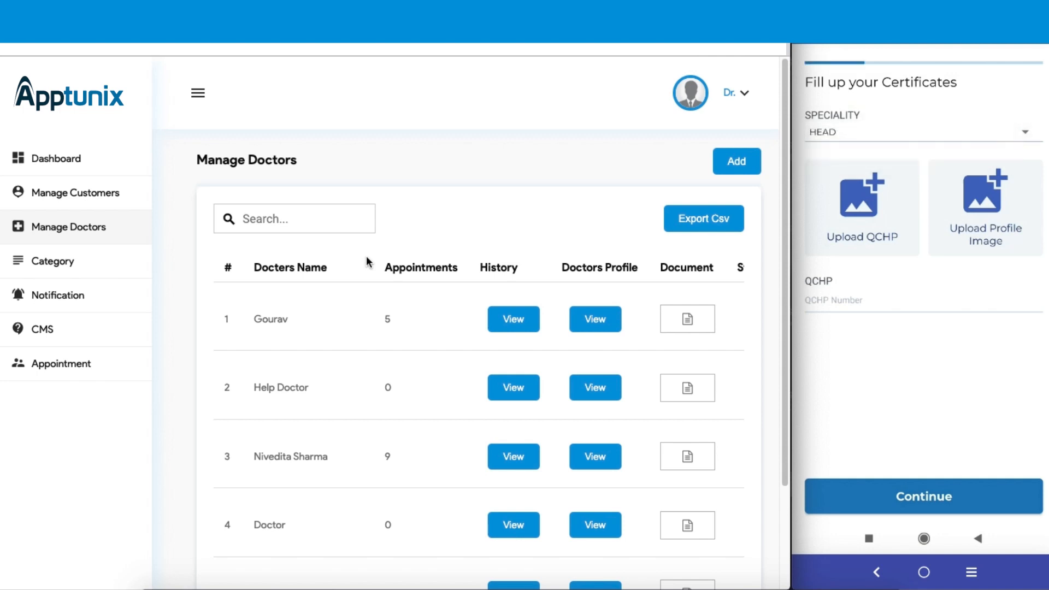
Attach a camera QCHP certificate image and a profile photo, then finish registration.
click(984, 208)
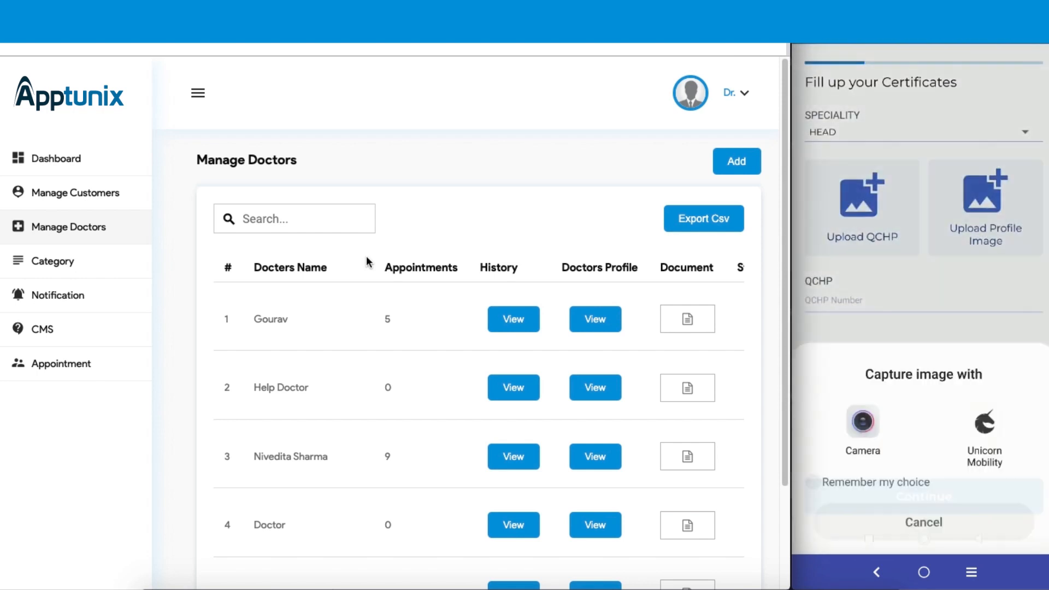
click(862, 426)
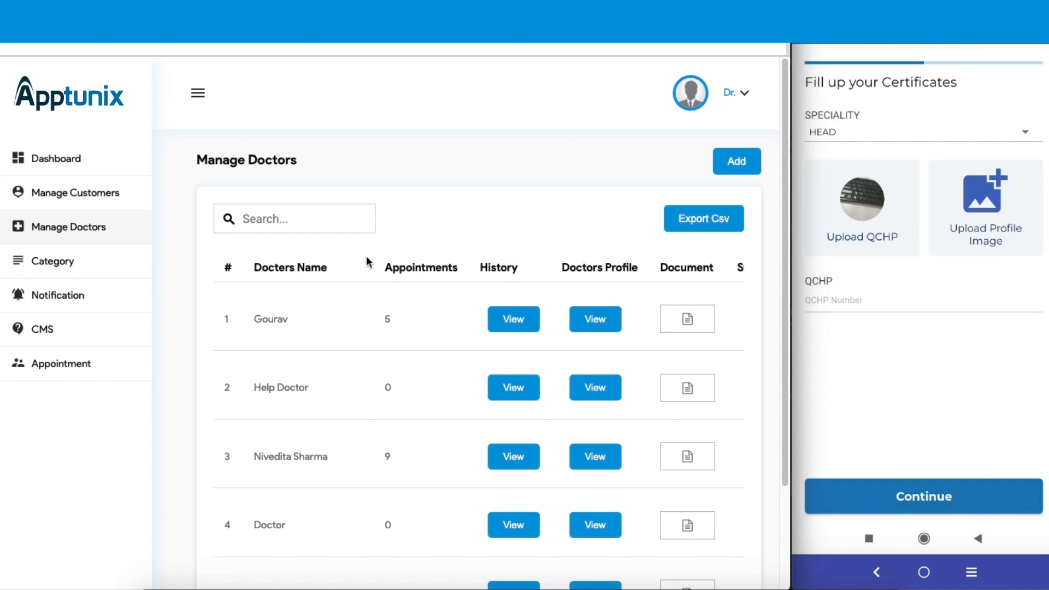
click(984, 208)
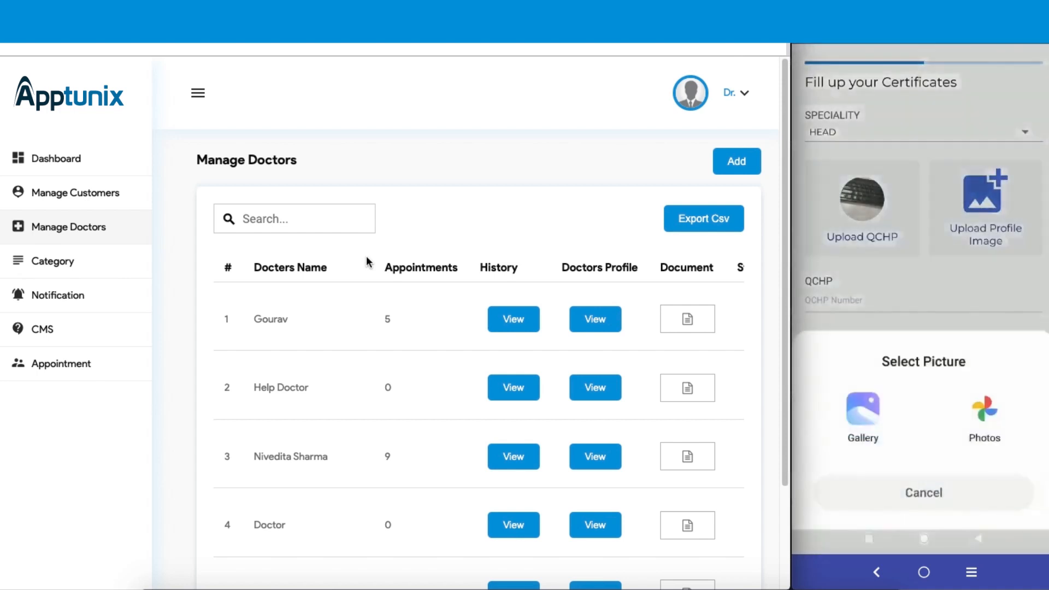
click(983, 412)
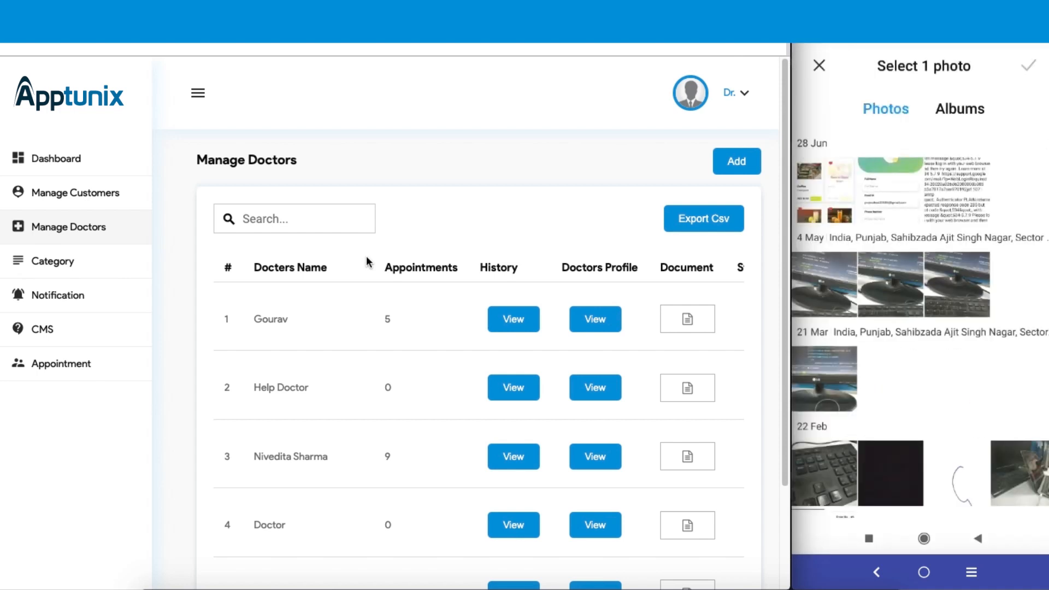
click(818, 66)
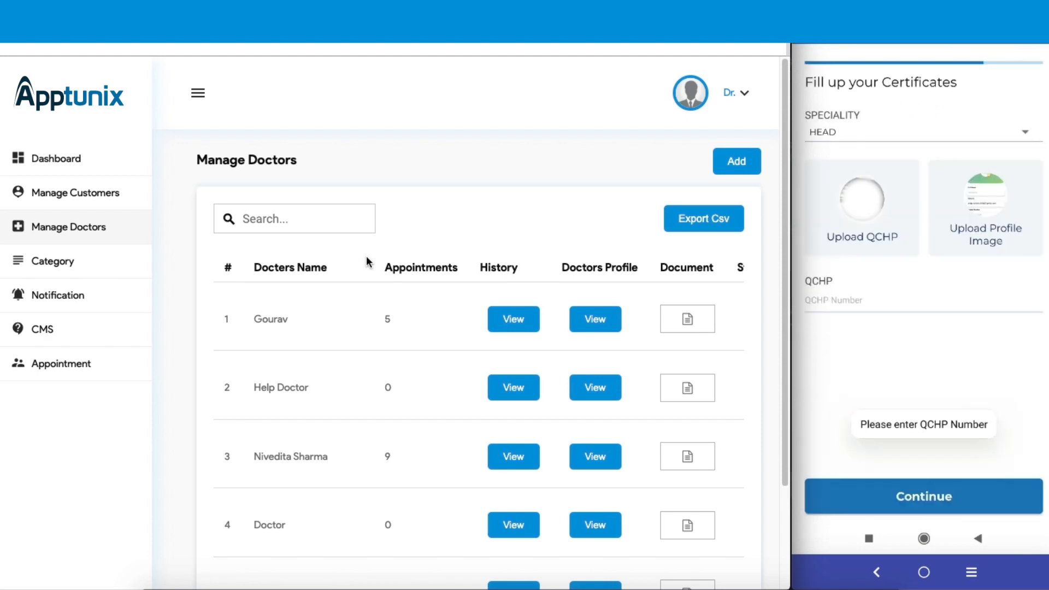
click(923, 496)
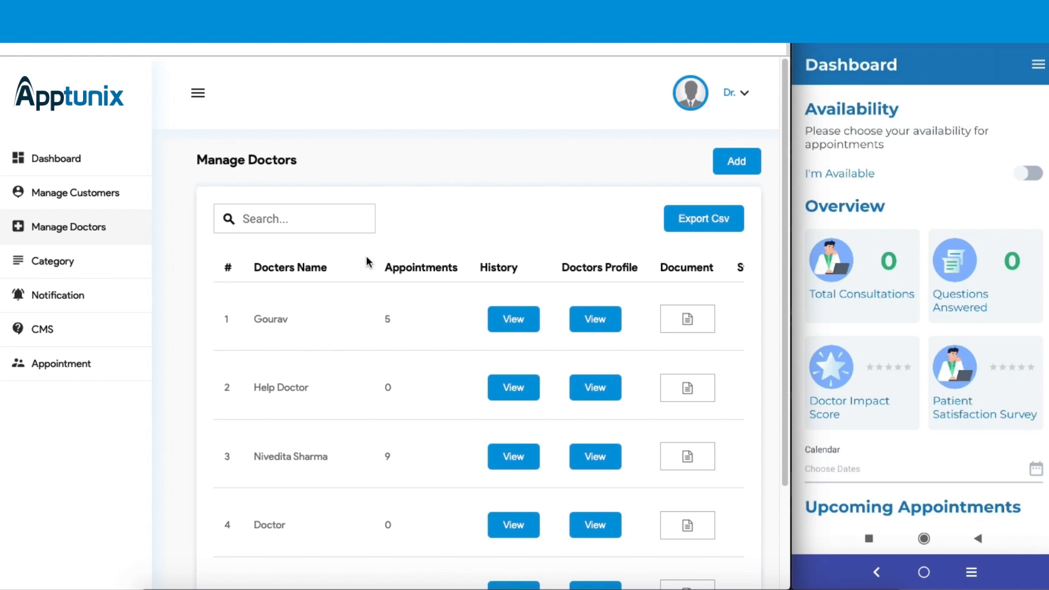
mouse_move(913, 170)
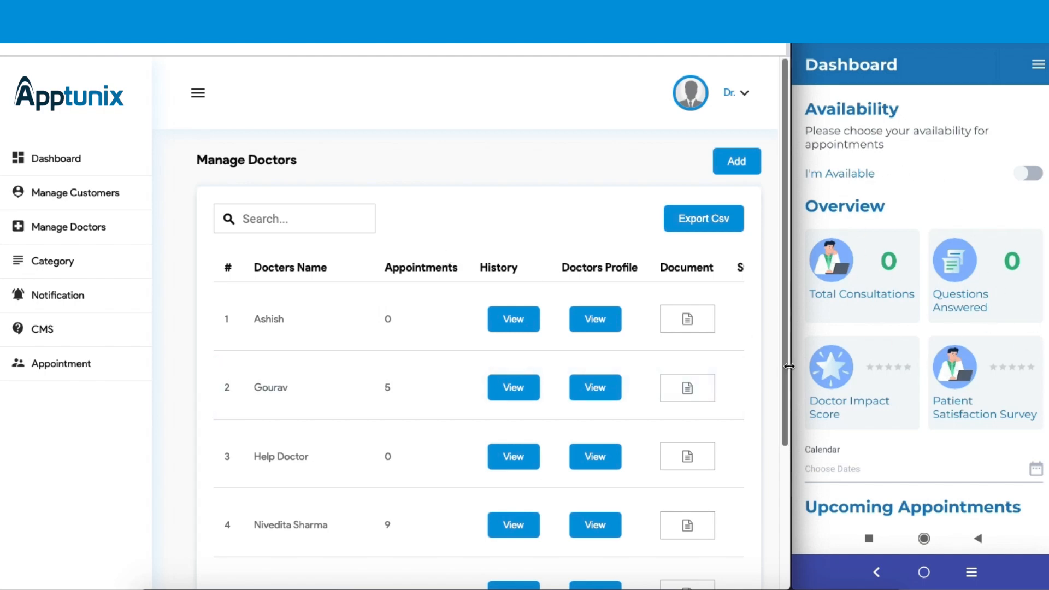
scroll(down, 3)
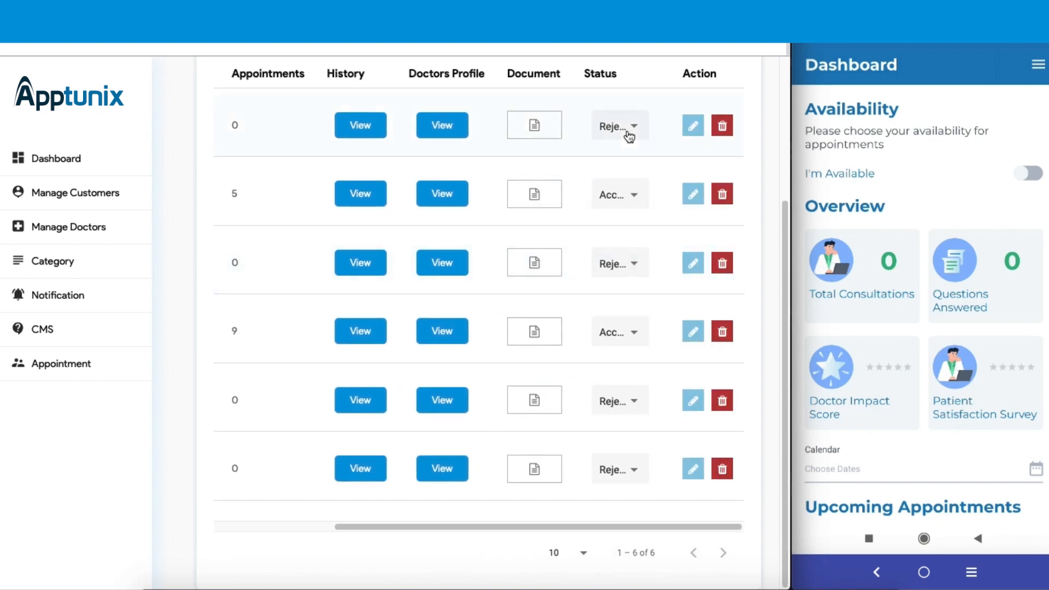
click(617, 126)
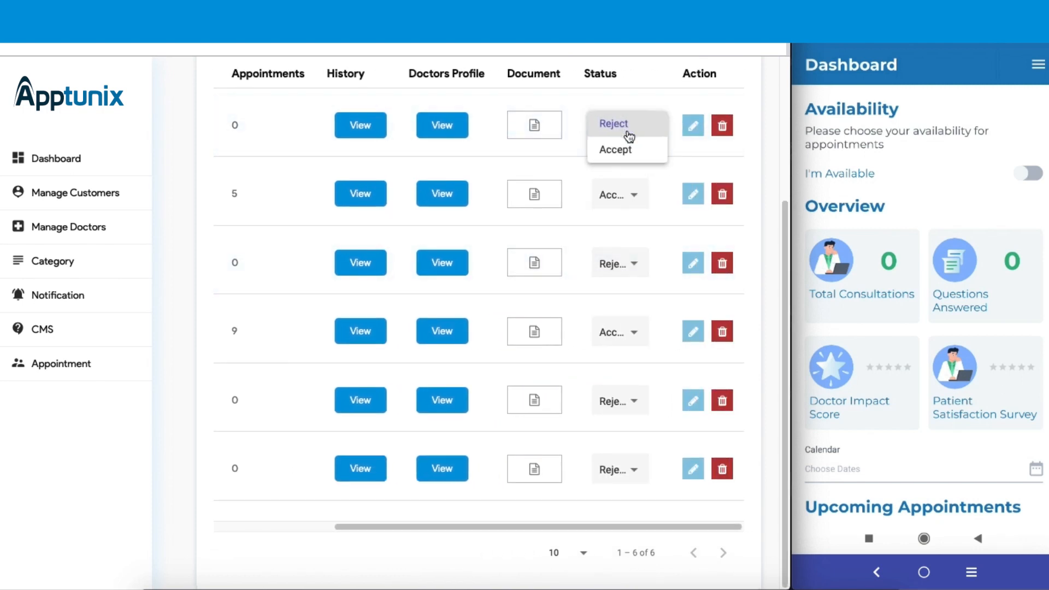
click(615, 150)
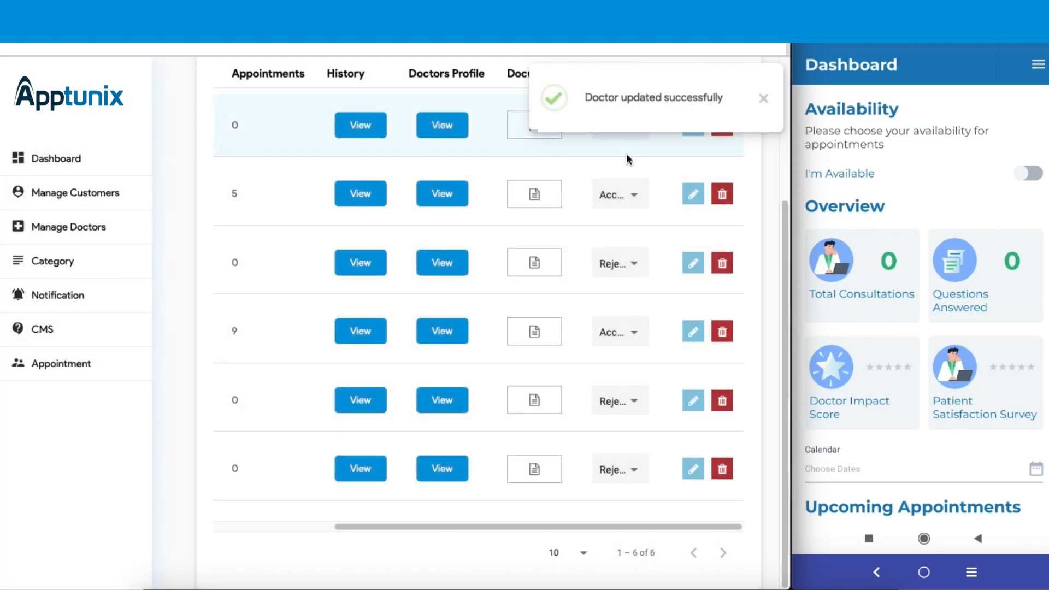
click(763, 98)
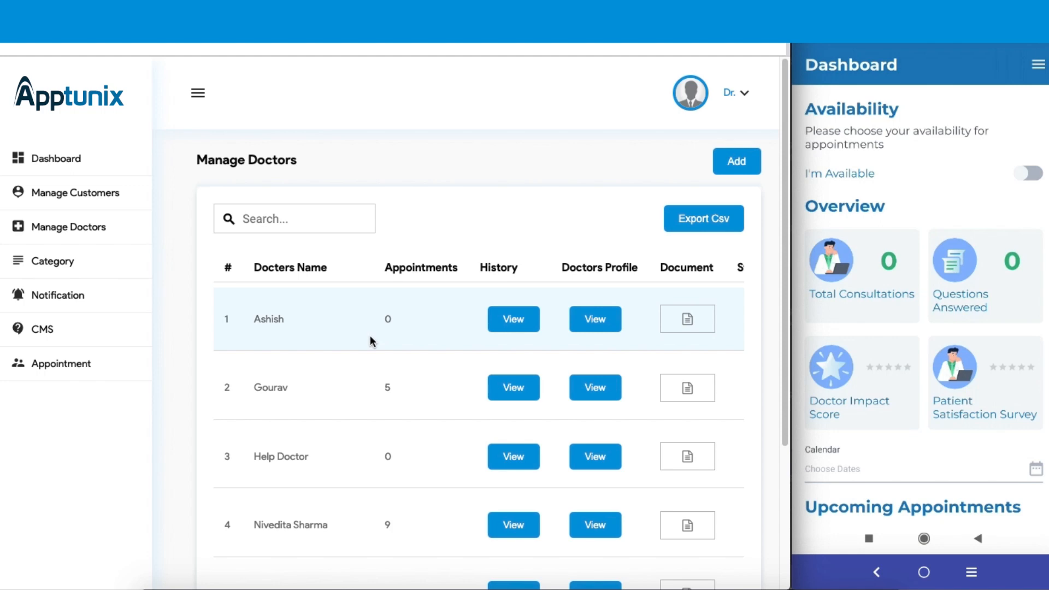
Switch on the doctor's availability and view the admin Category page listing HEAD.
click(1028, 173)
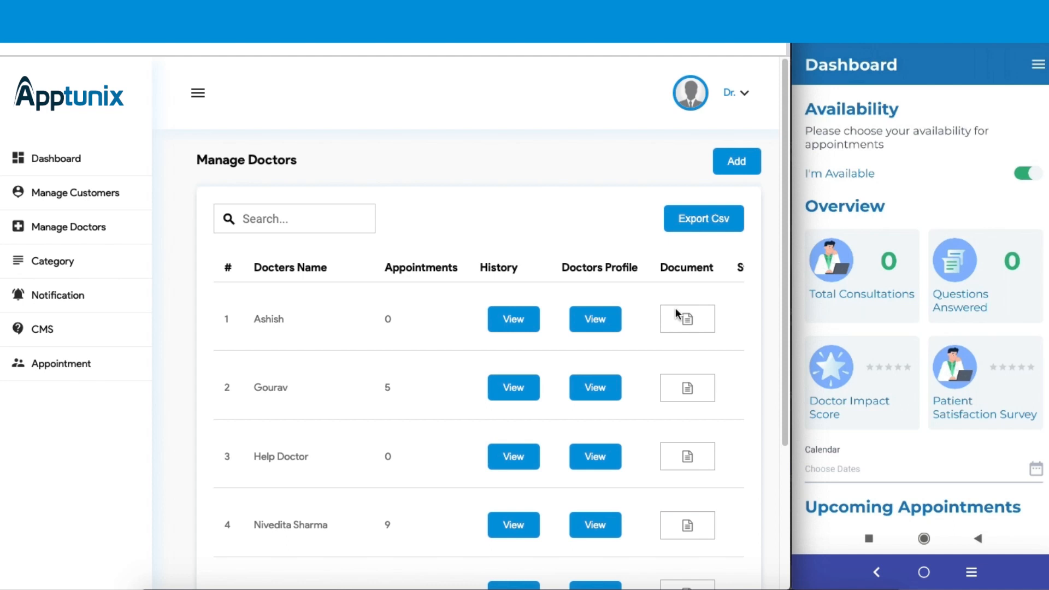
mouse_move(632, 236)
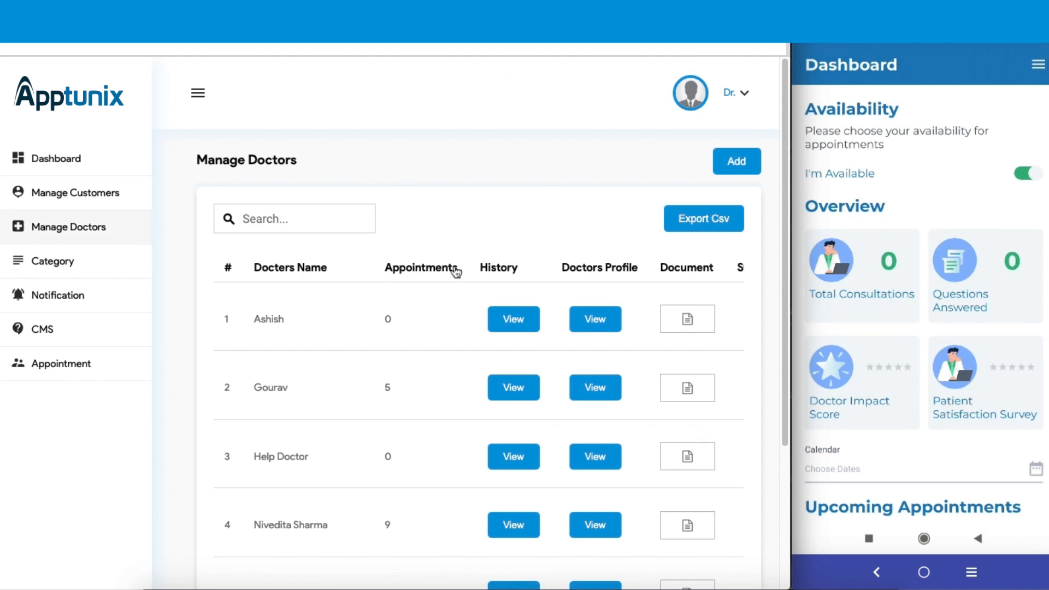
click(53, 261)
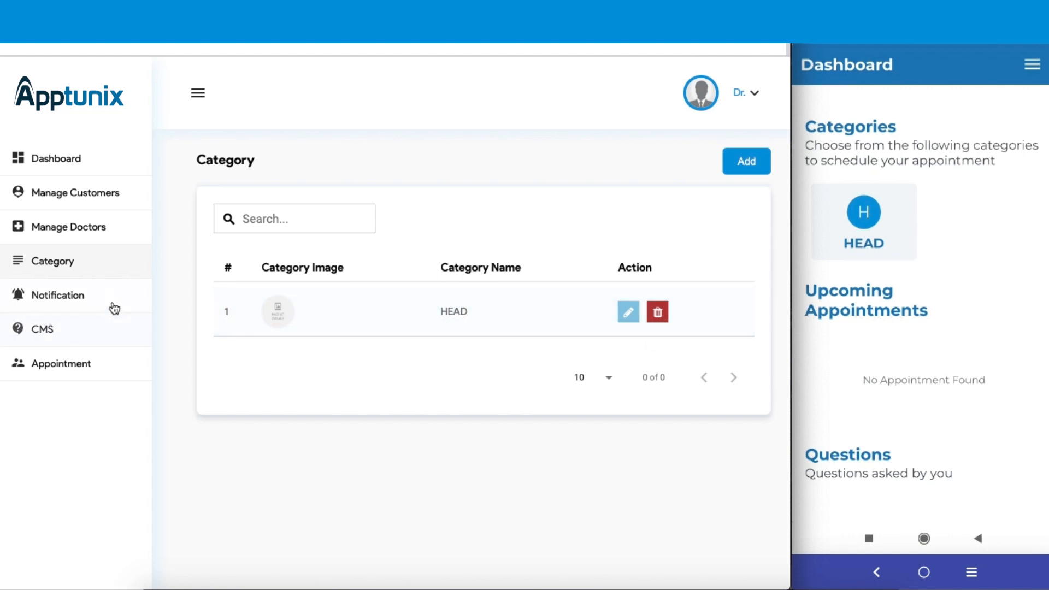
Open Manage Notification, preview the Add dialog's recipient options, then discard it.
click(59, 295)
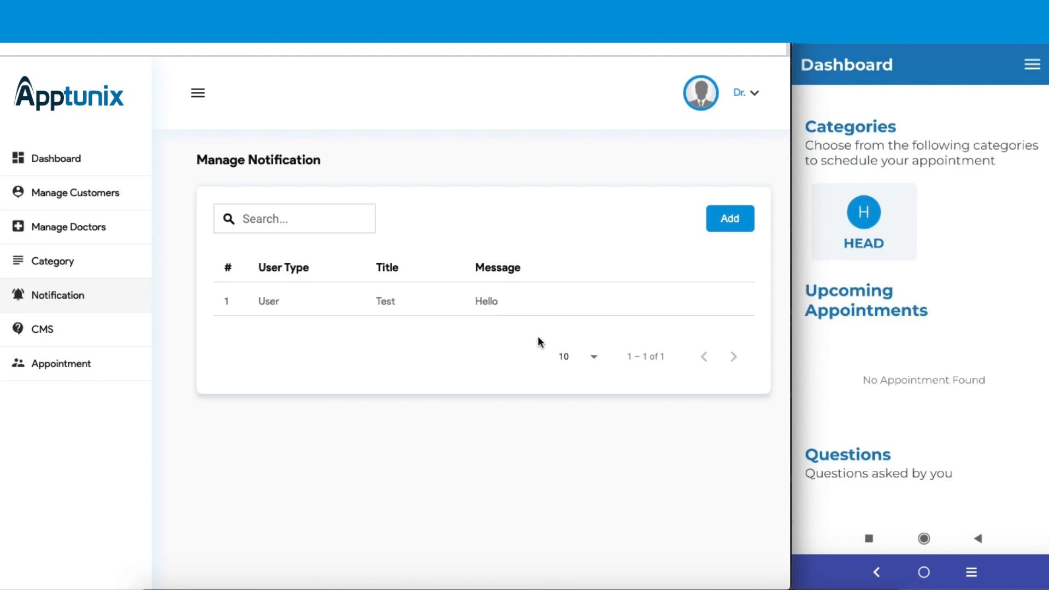
click(728, 219)
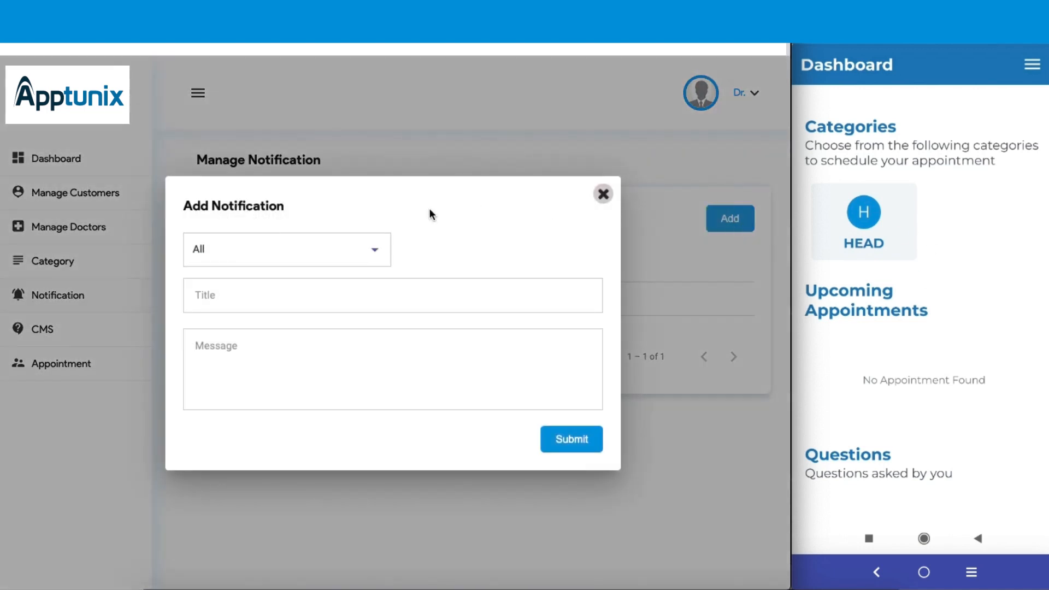
click(286, 249)
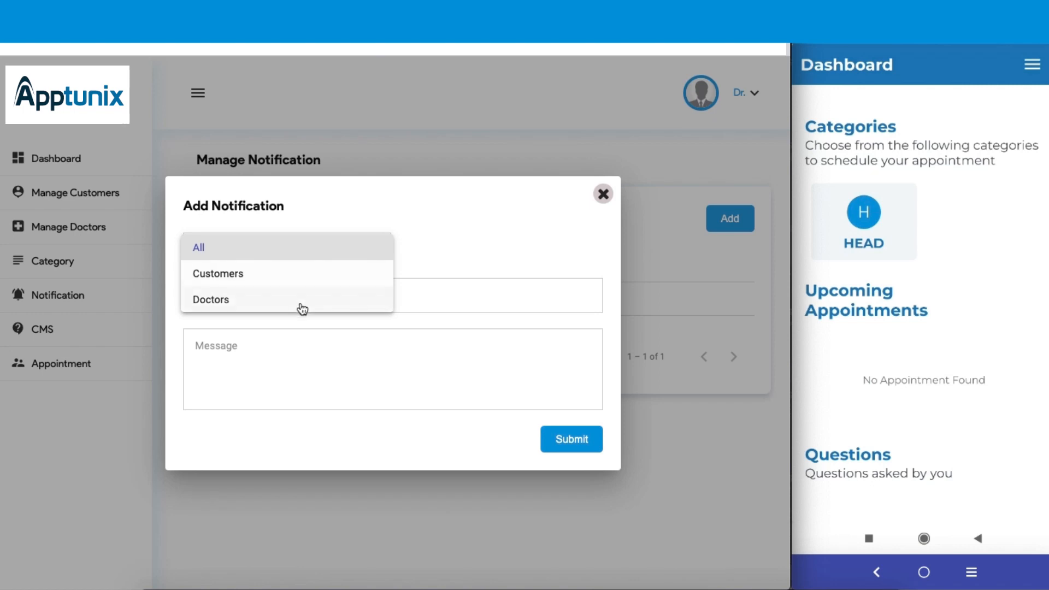
click(197, 247)
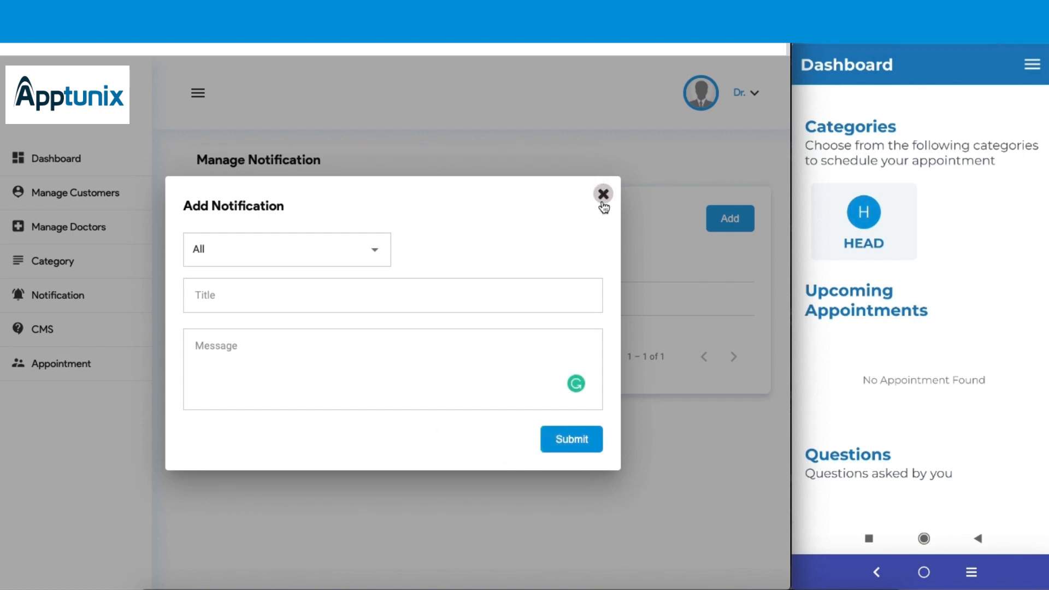
click(601, 193)
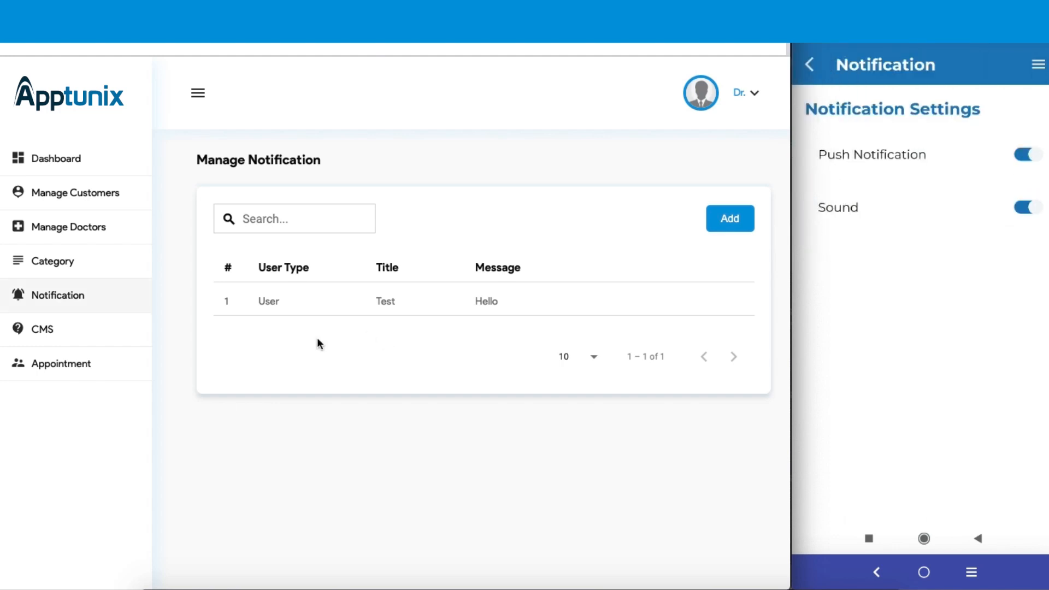
Open Manage CMS and view Terms and Conditions in the panel and mobile app.
click(43, 328)
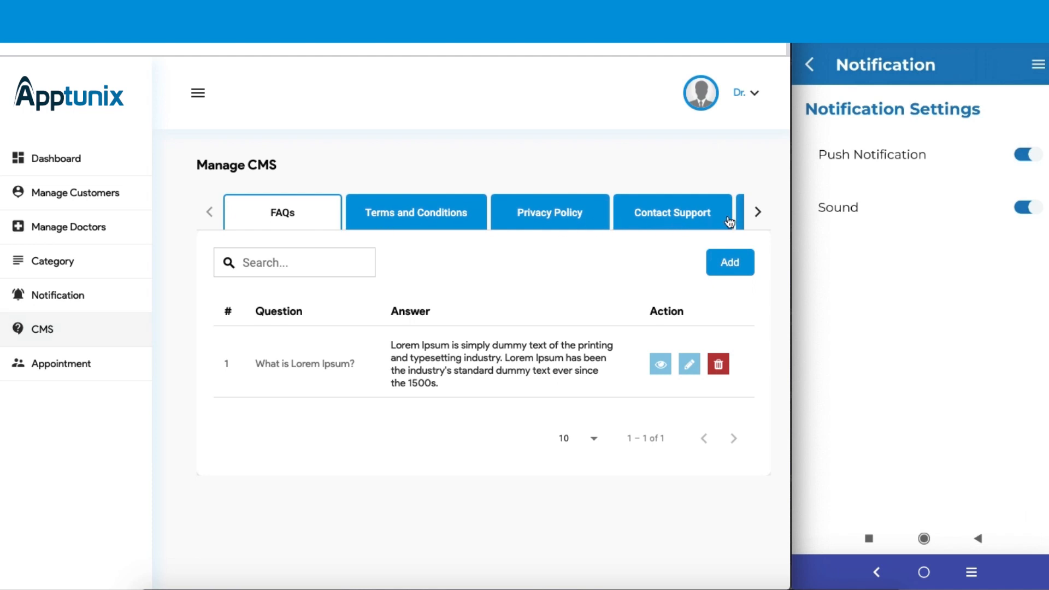
click(757, 212)
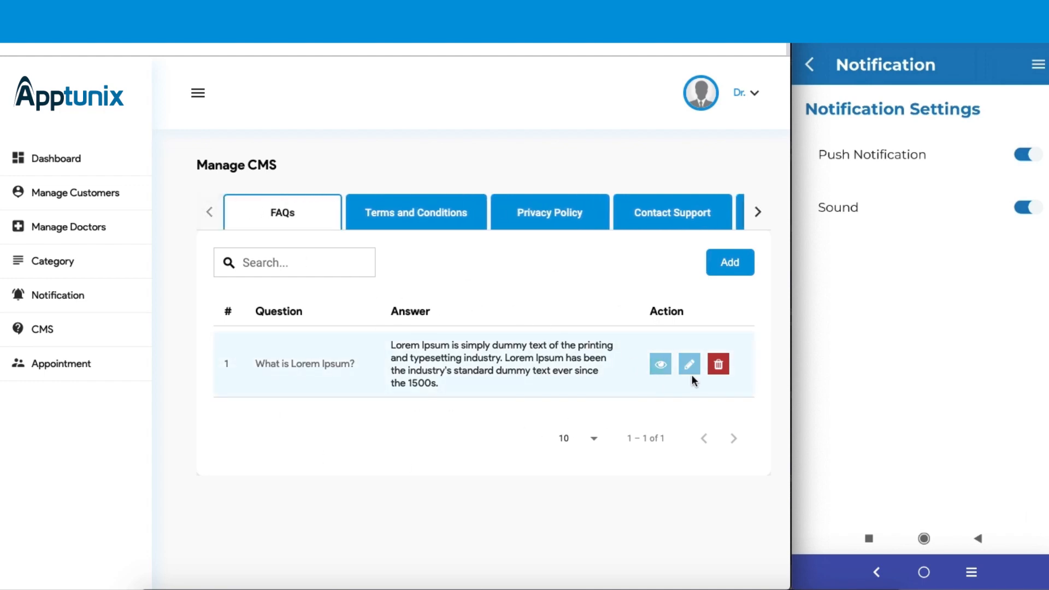
mouse_move(654, 268)
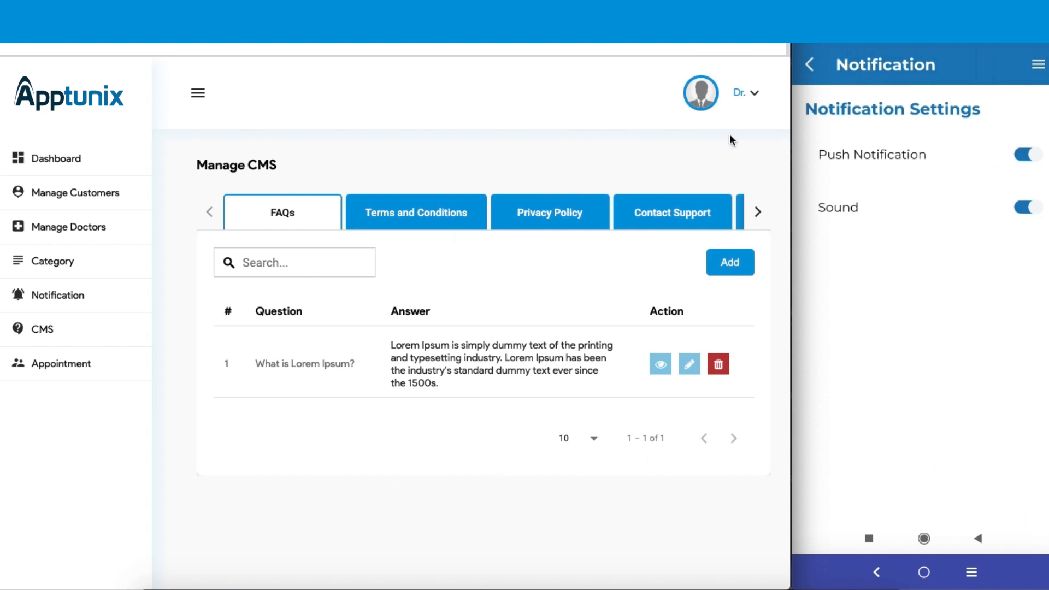
mouse_move(975, 235)
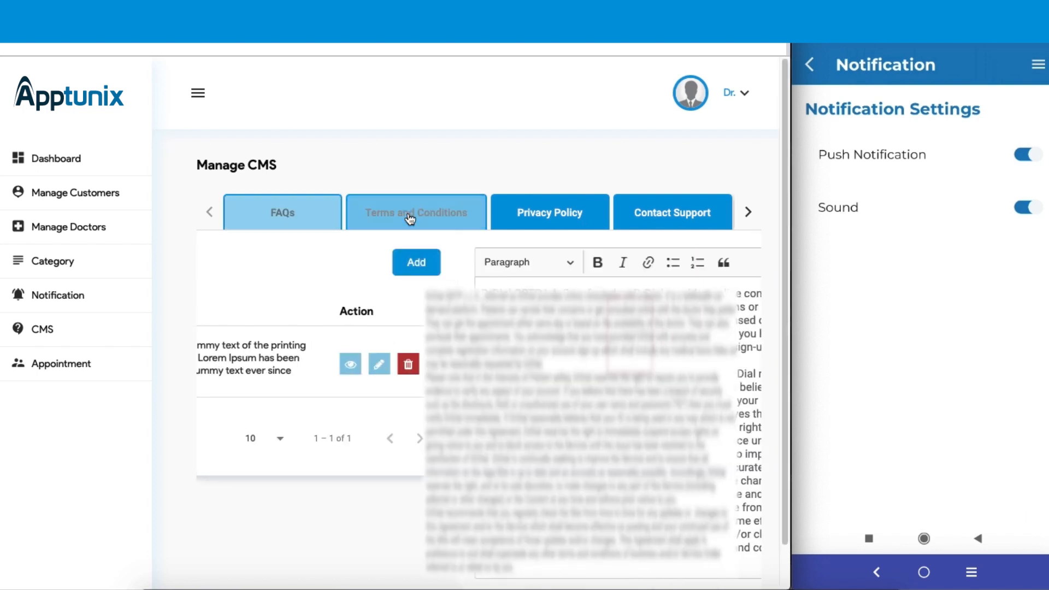
click(415, 212)
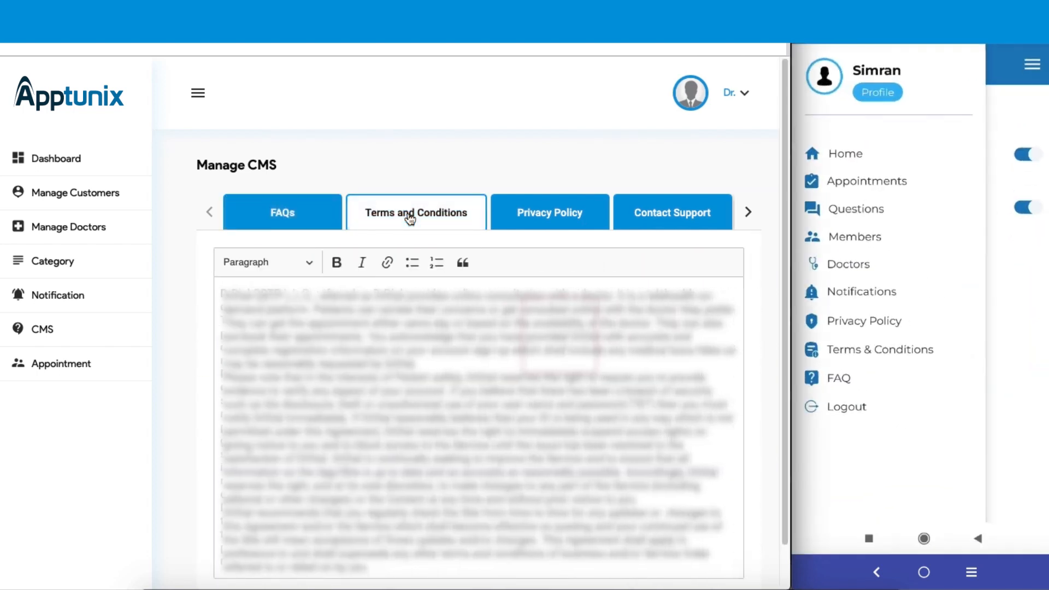
click(880, 348)
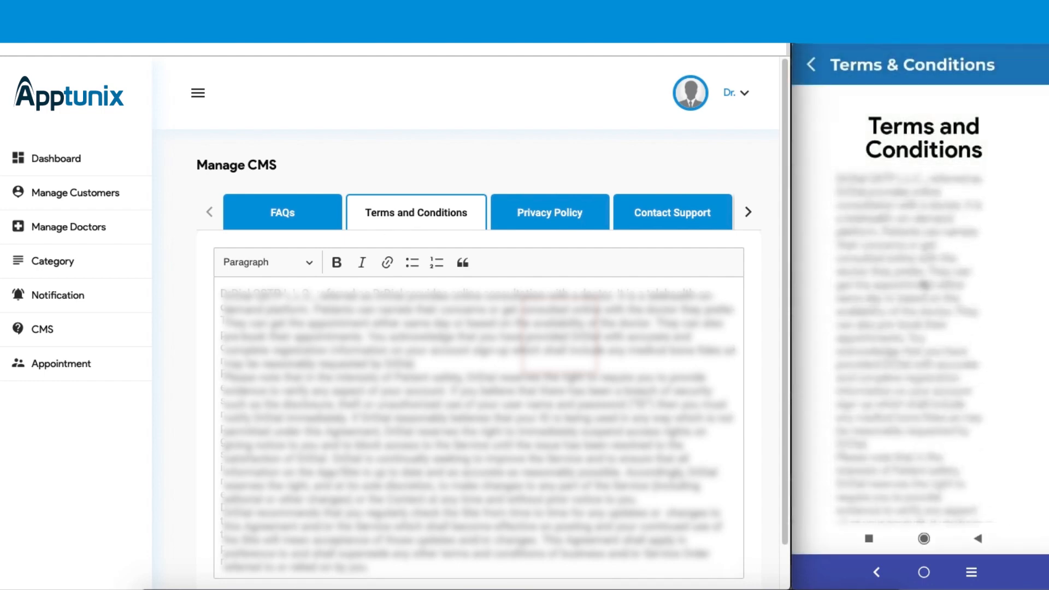
Check the Privacy Policy content, then return to Terms and Conditions.
scroll(down, 3)
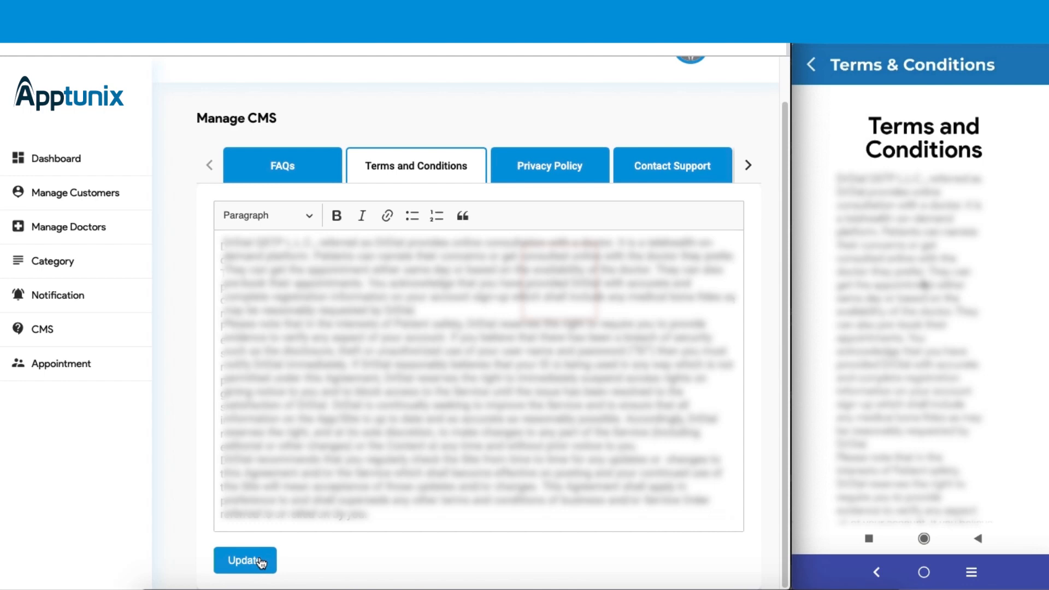
mouse_move(1007, 256)
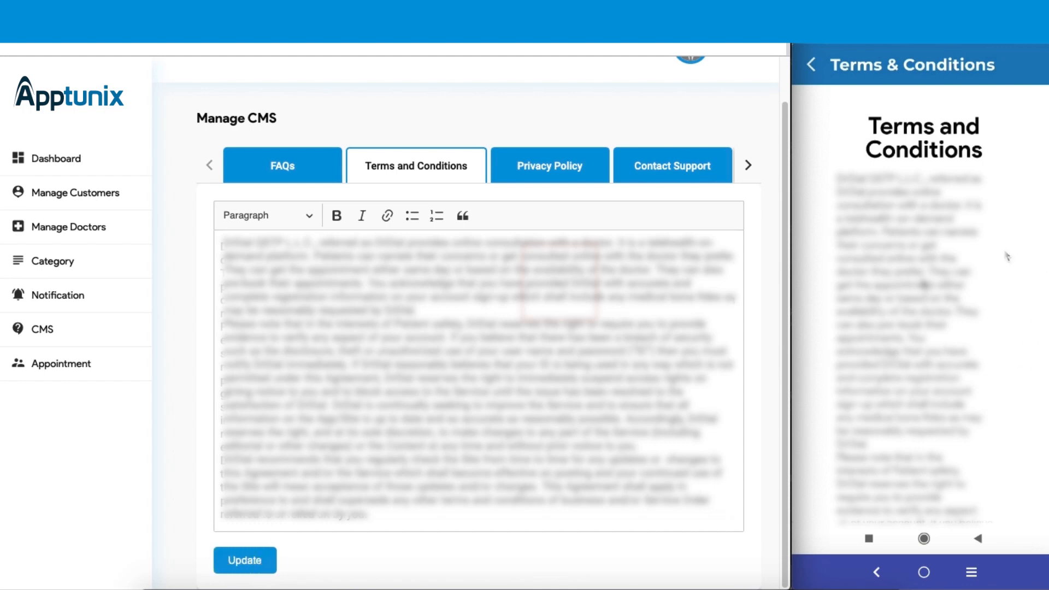
click(549, 212)
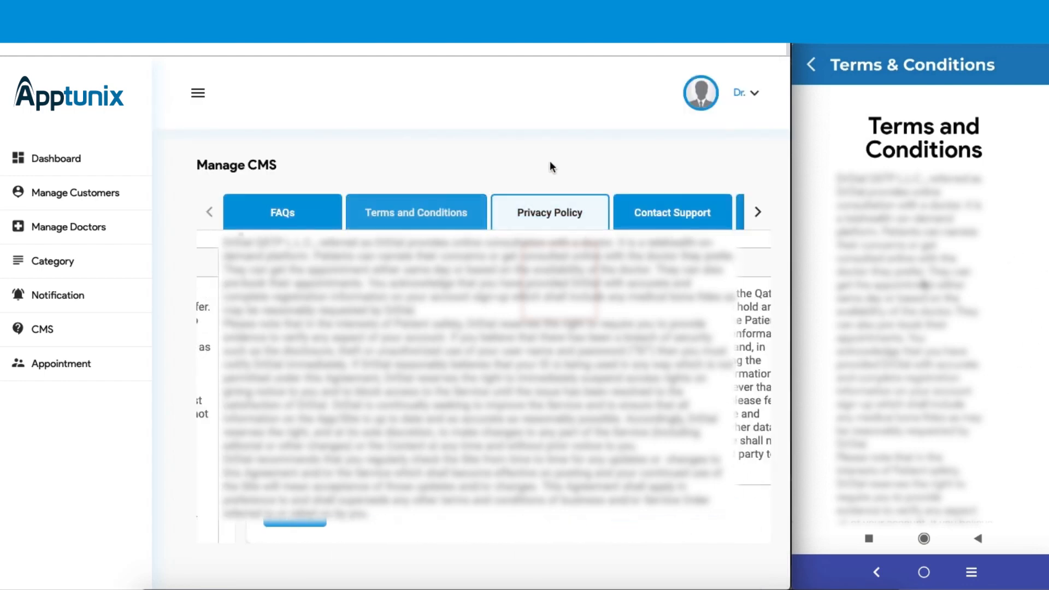
click(549, 212)
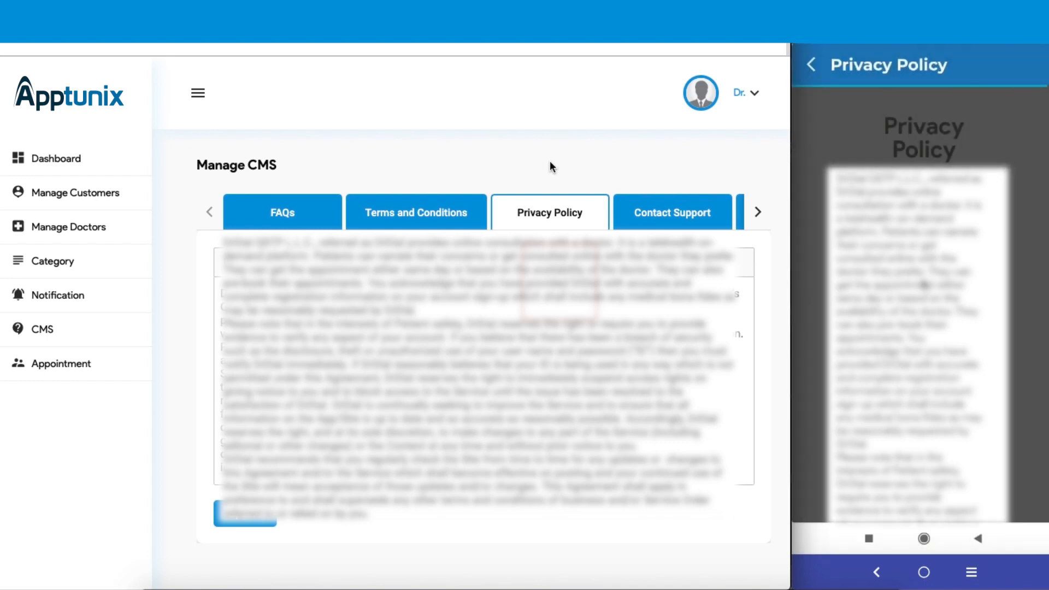
click(758, 212)
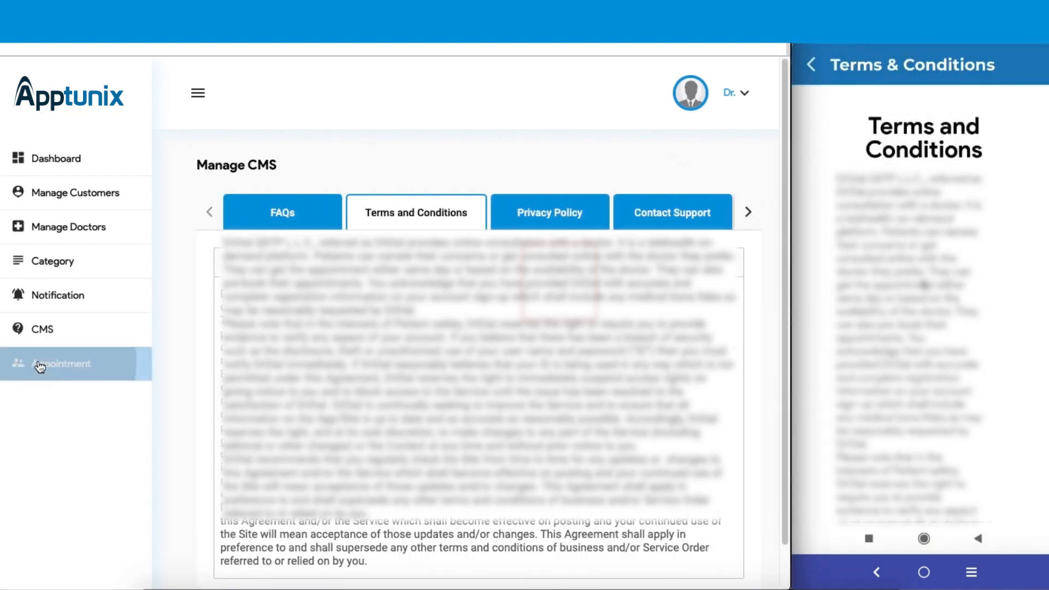
Browse today's, scheduled and past appointments, then return to the dashboard (21 customers, 6 doctors).
click(60, 364)
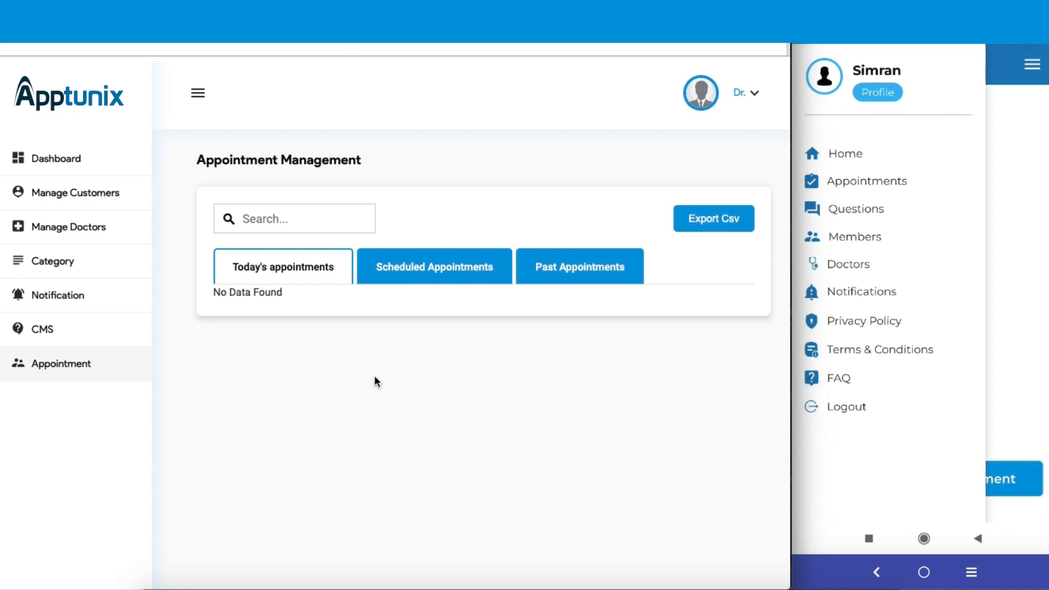
click(865, 181)
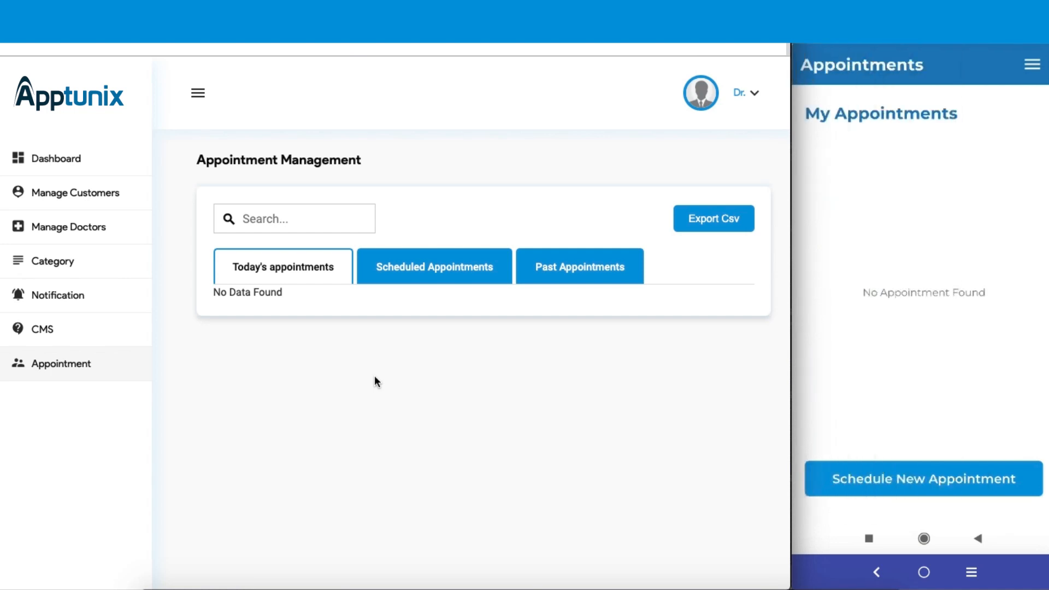
mouse_move(278, 345)
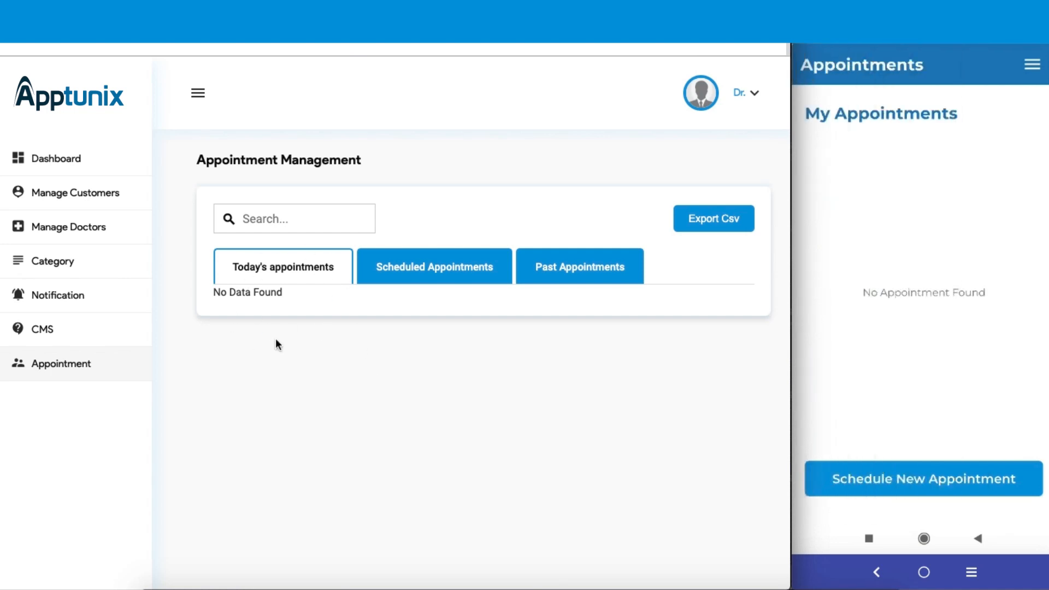
click(433, 266)
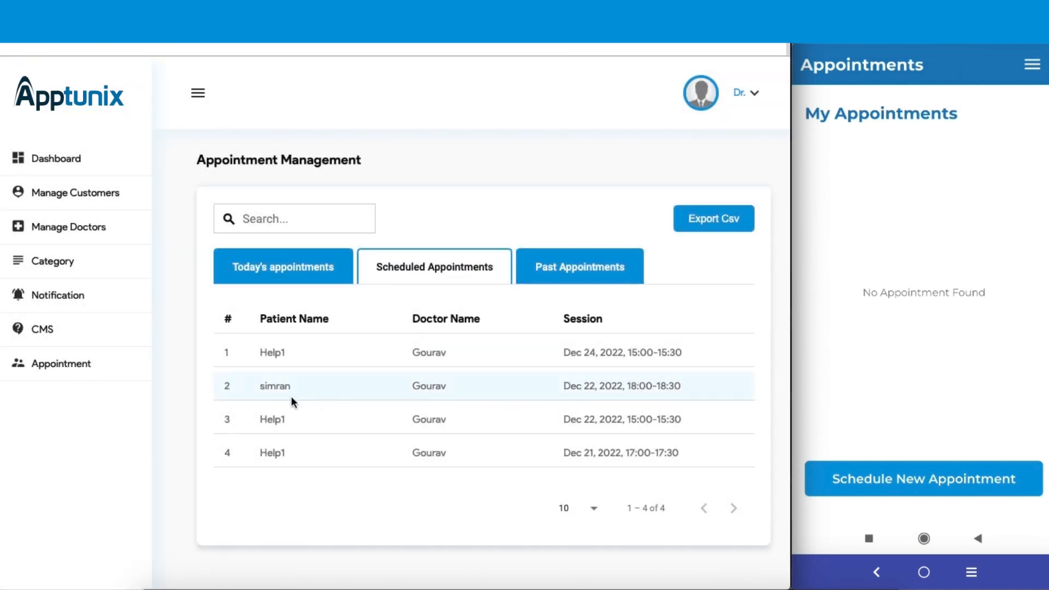
click(579, 267)
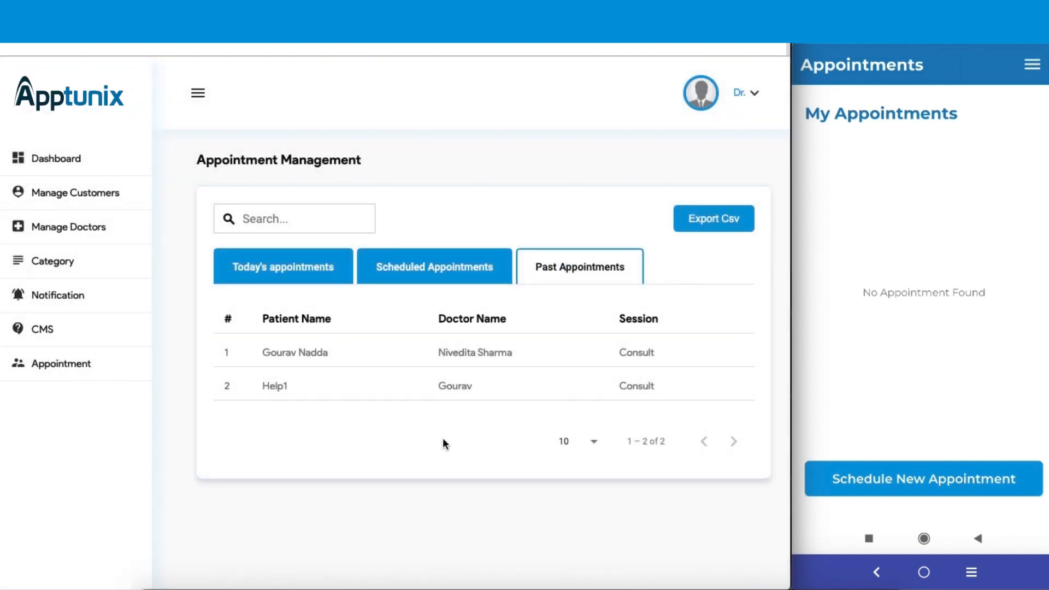
click(283, 266)
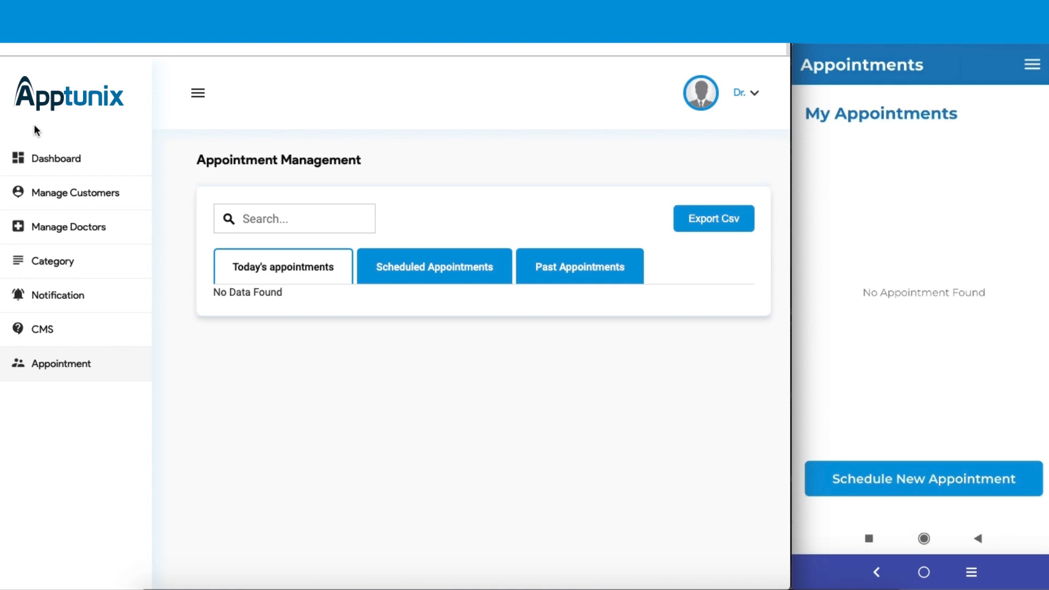
click(56, 158)
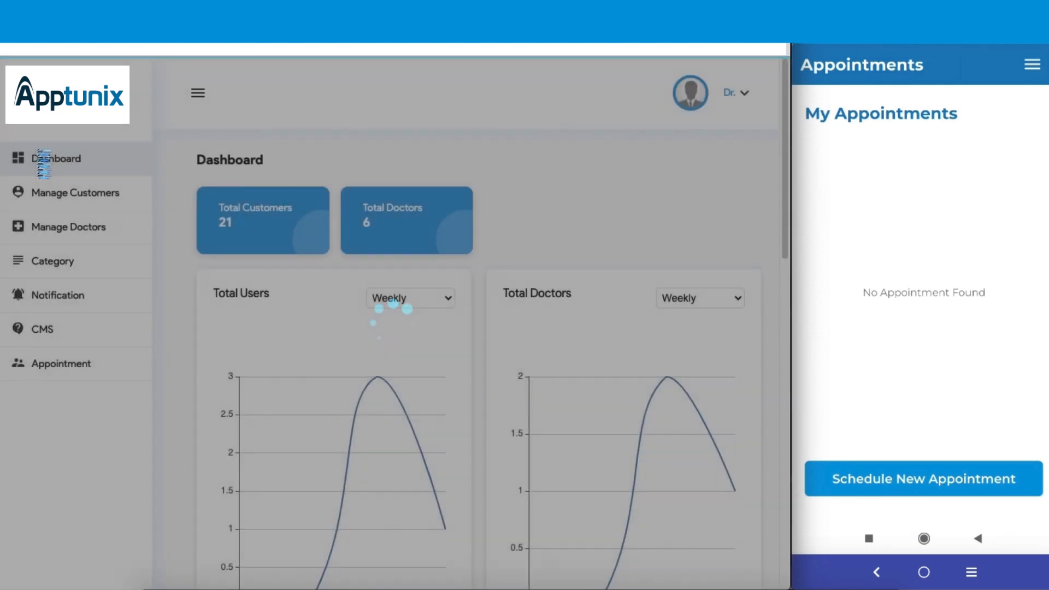